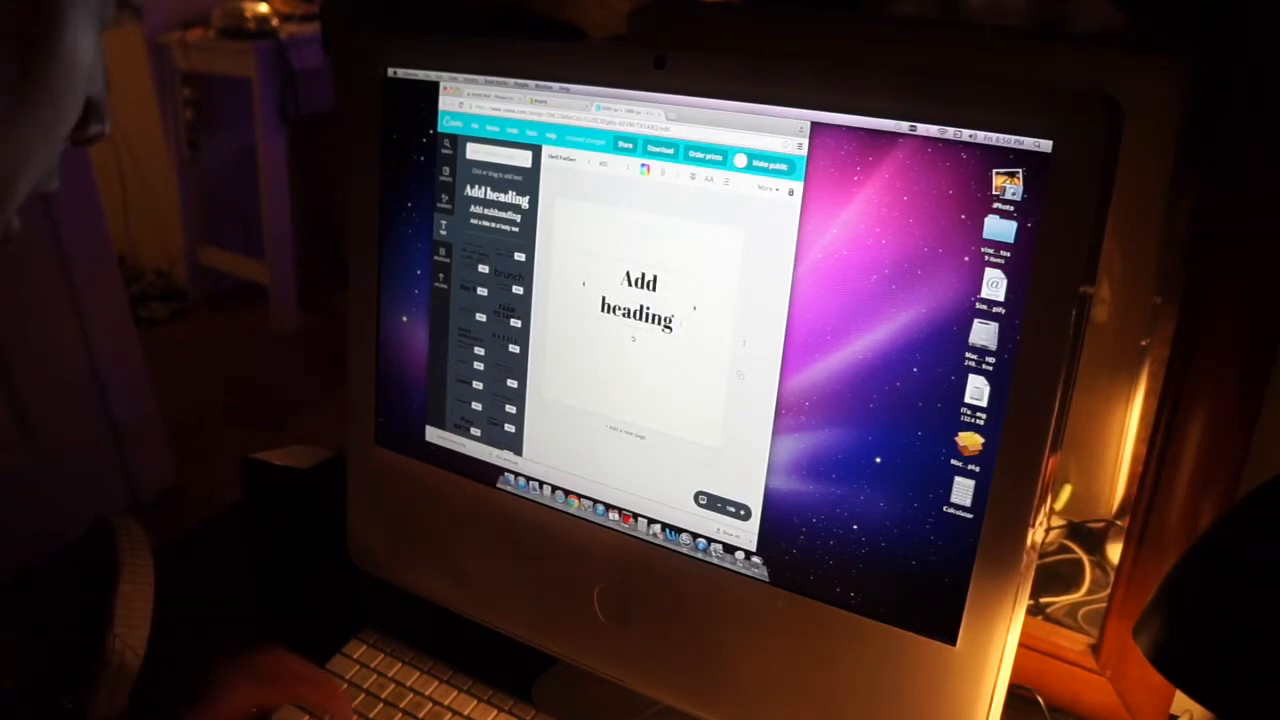
- Replace the 'Add heading' placeholder with 'Dirty Dirty' in a handwritten marker-style font
double_click(638, 280)
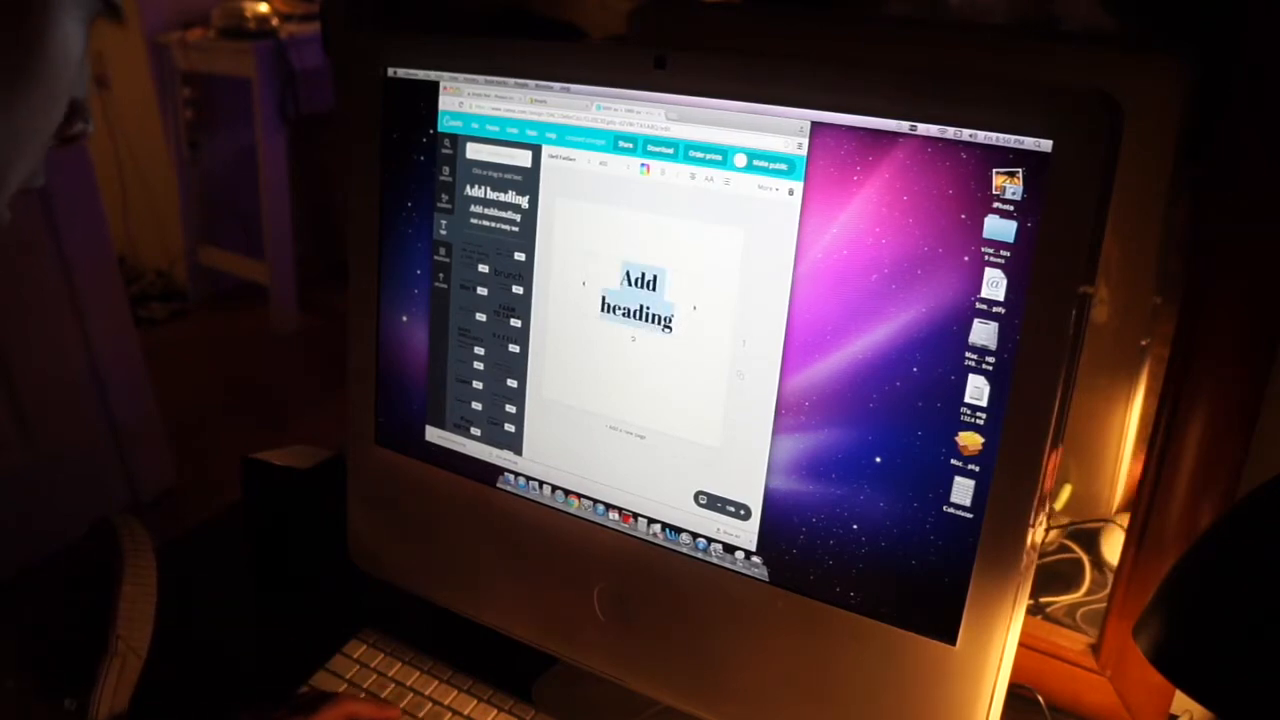
type("Dirty")
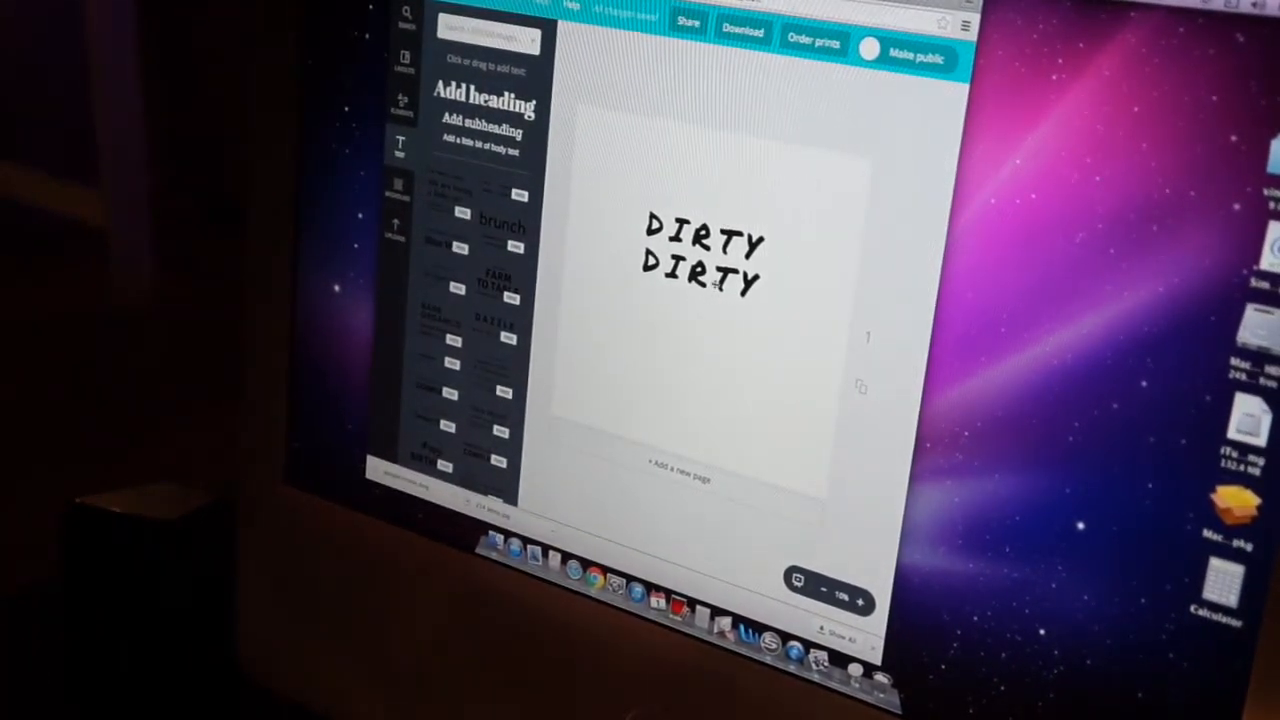
left_click(700, 270)
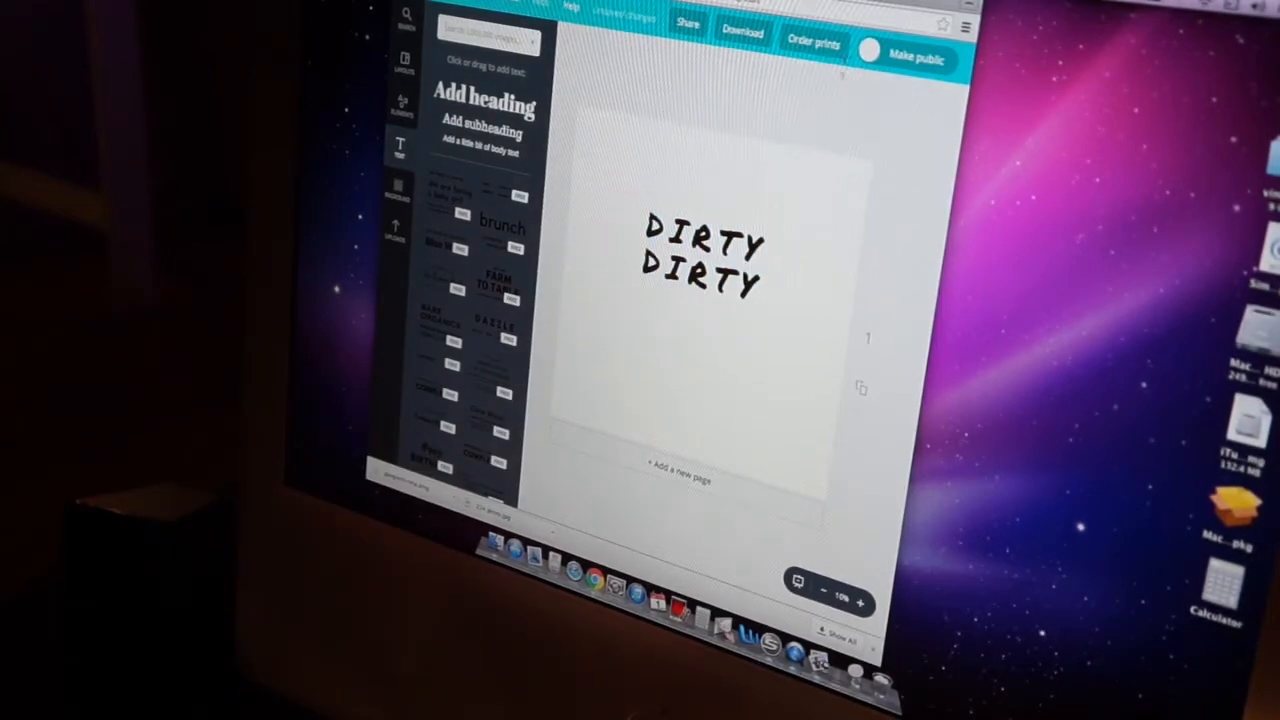
- Tighten the DIRTY DIRTY heading's letter spacing slightly with the Spacing slider
left_click(700, 260)
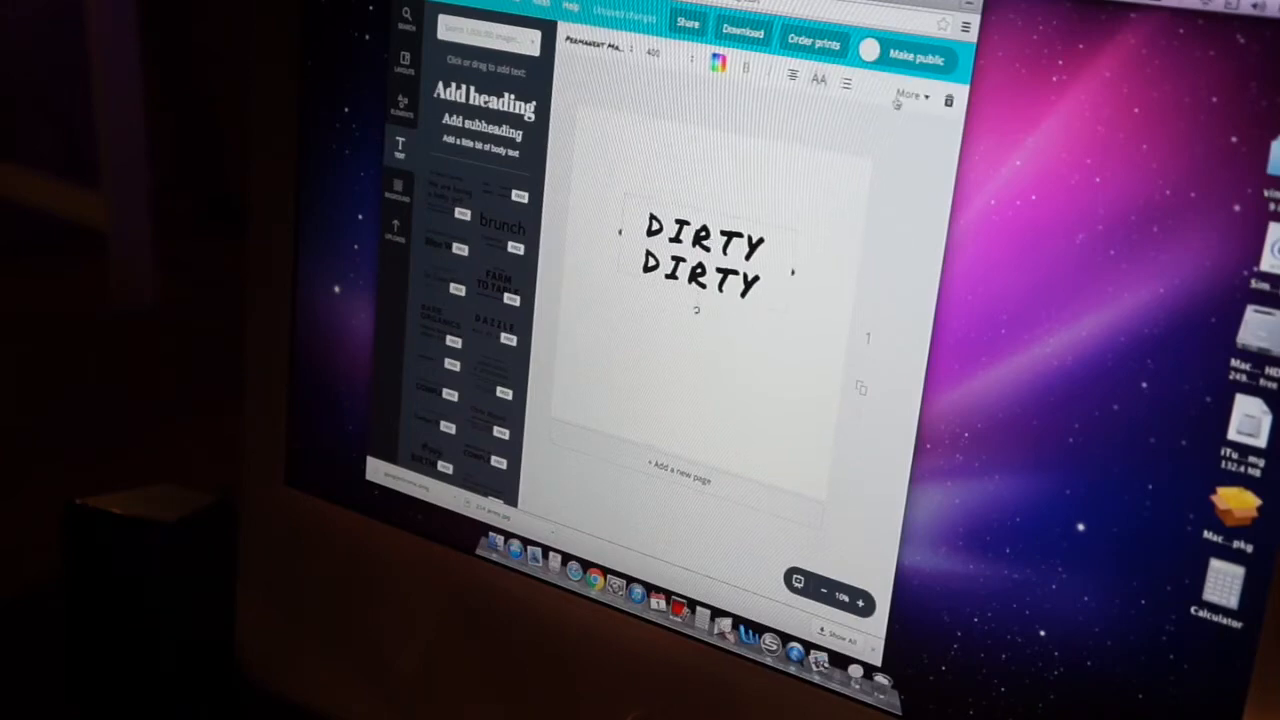
left_click(910, 94)
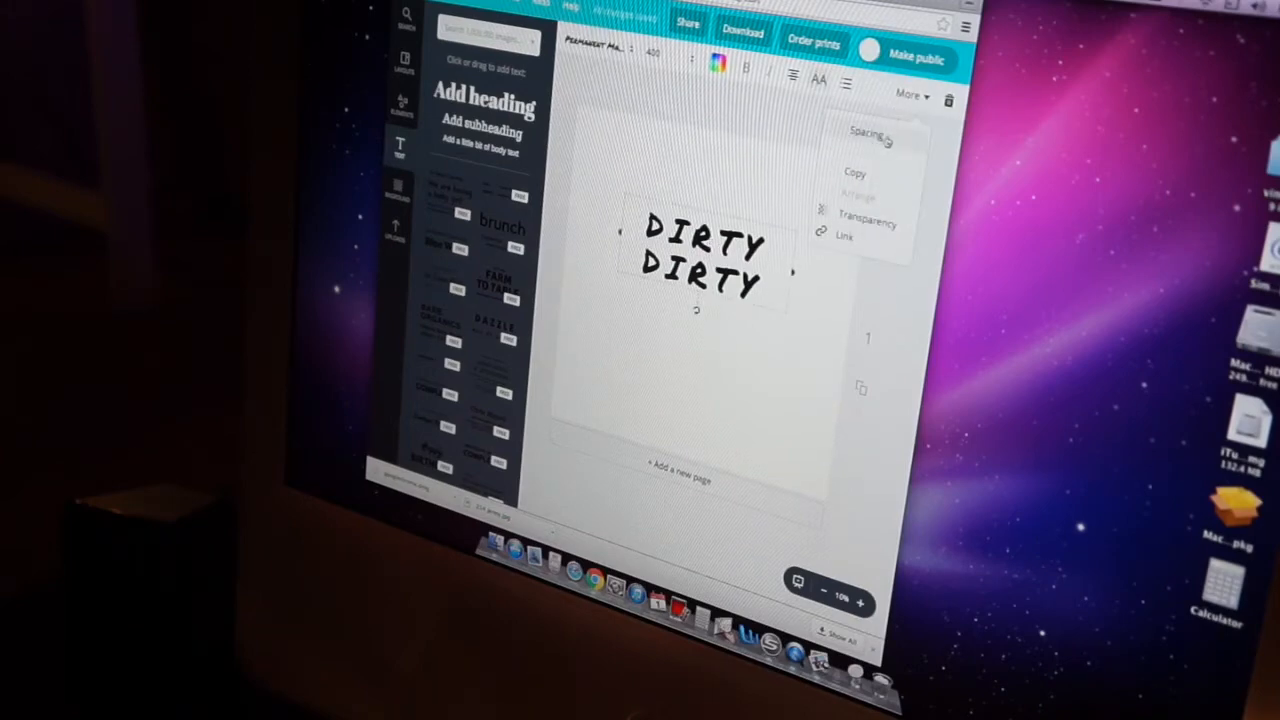
left_click(862, 131)
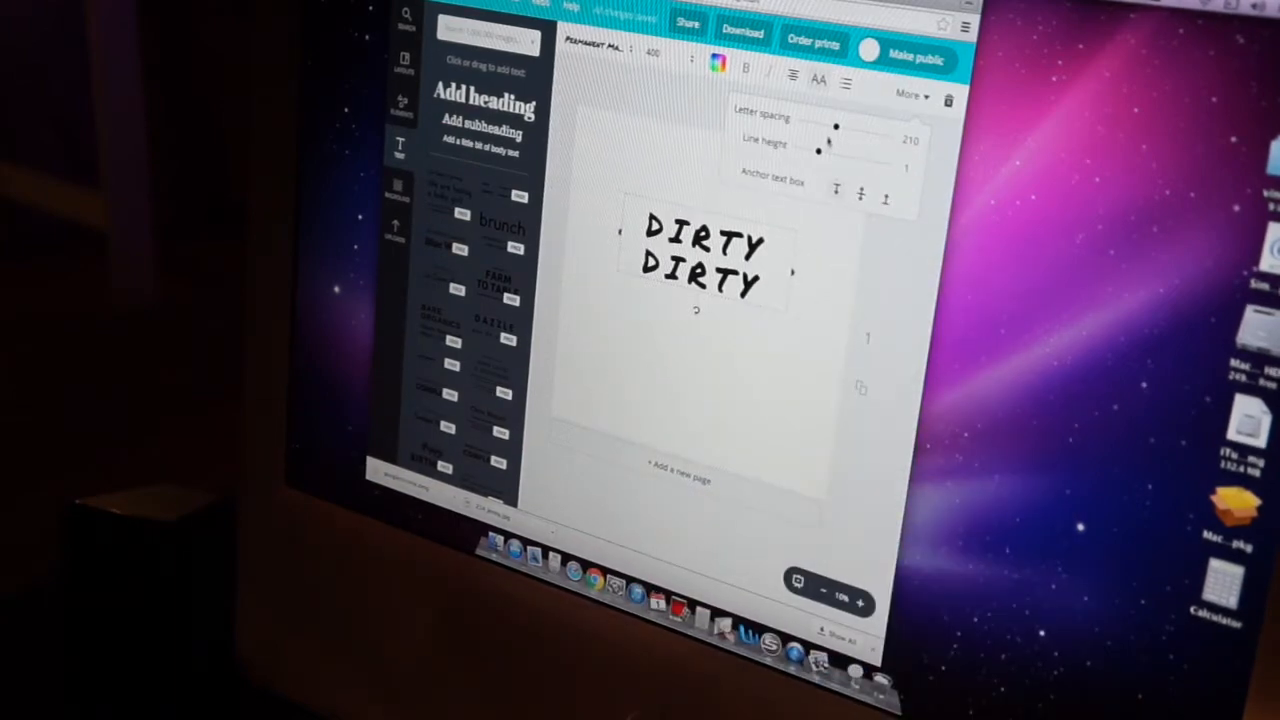
left_click_drag(835, 127, 820, 127)
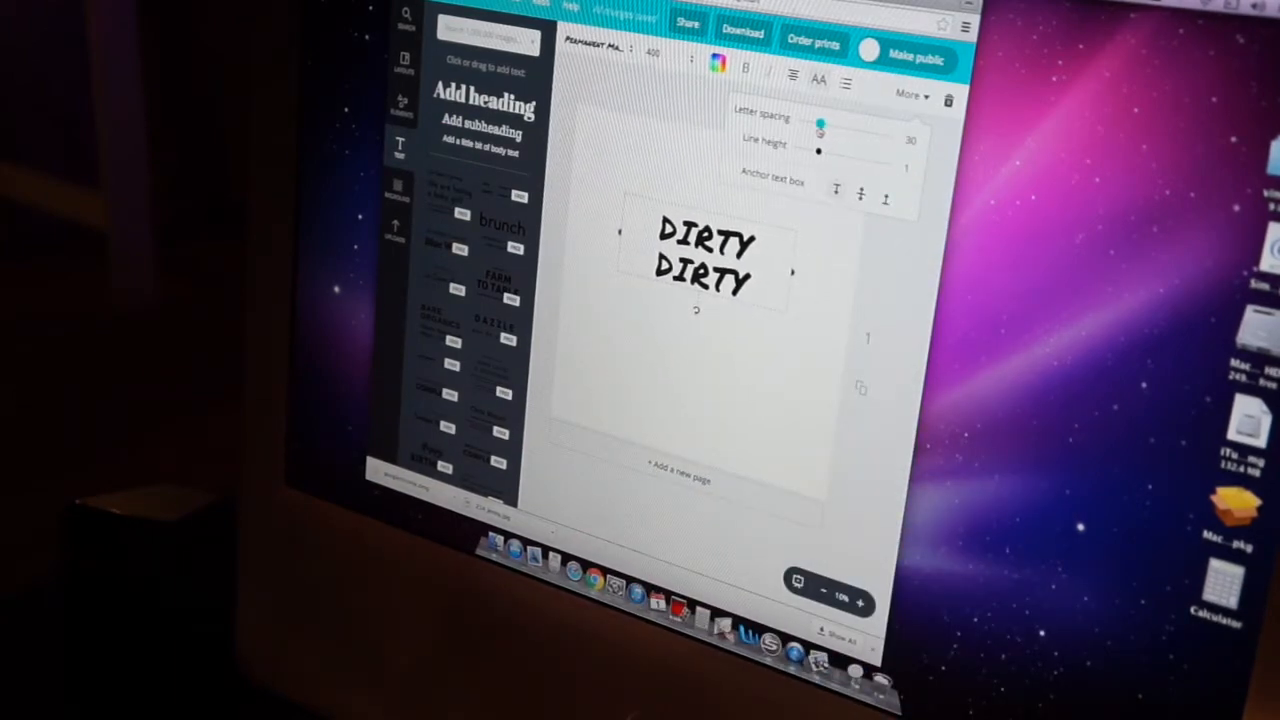
left_click_drag(820, 127, 832, 127)
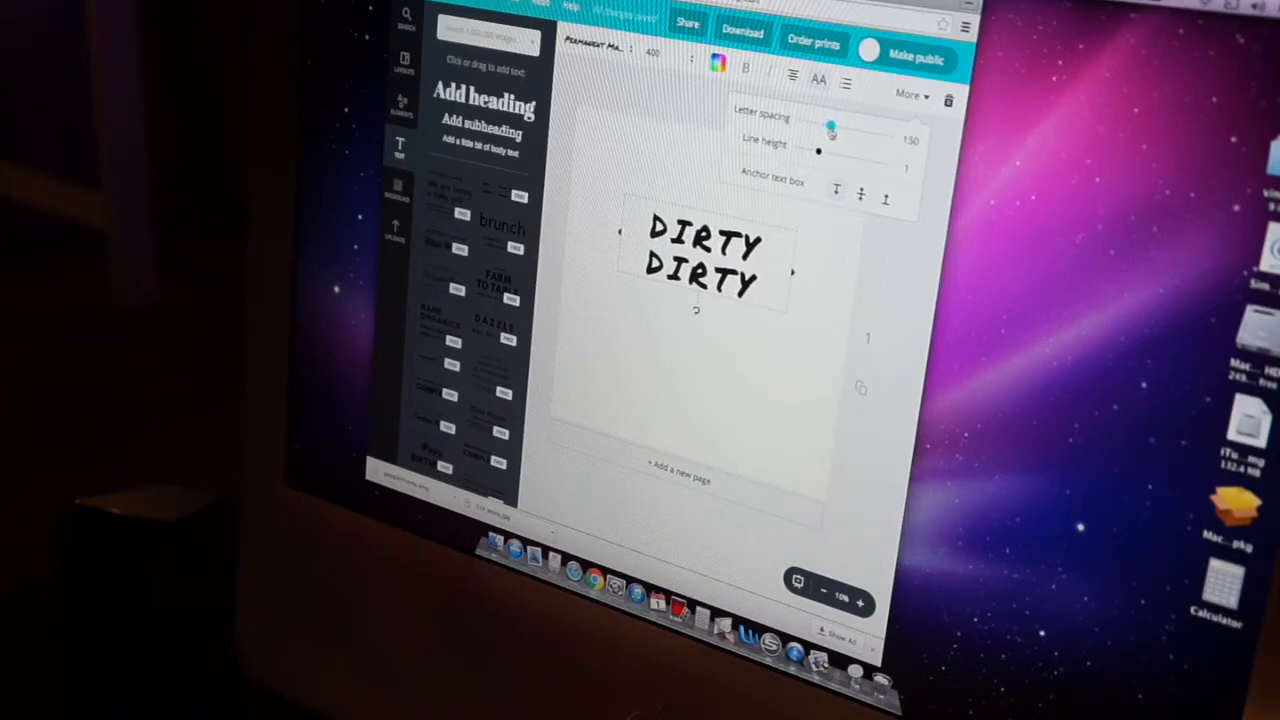
left_click_drag(832, 131, 838, 131)
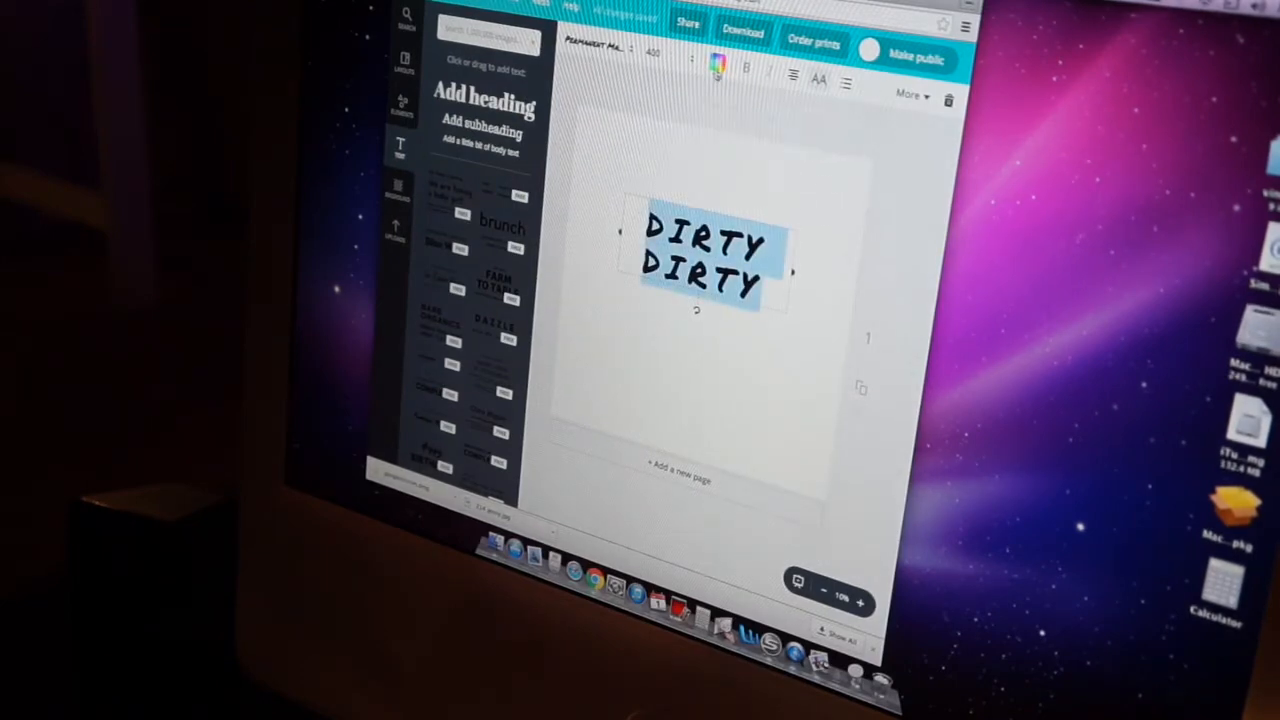
- Insert the uploaded blue dallas logo onto the page behind the DIRTY DIRTY text
left_click(718, 66)
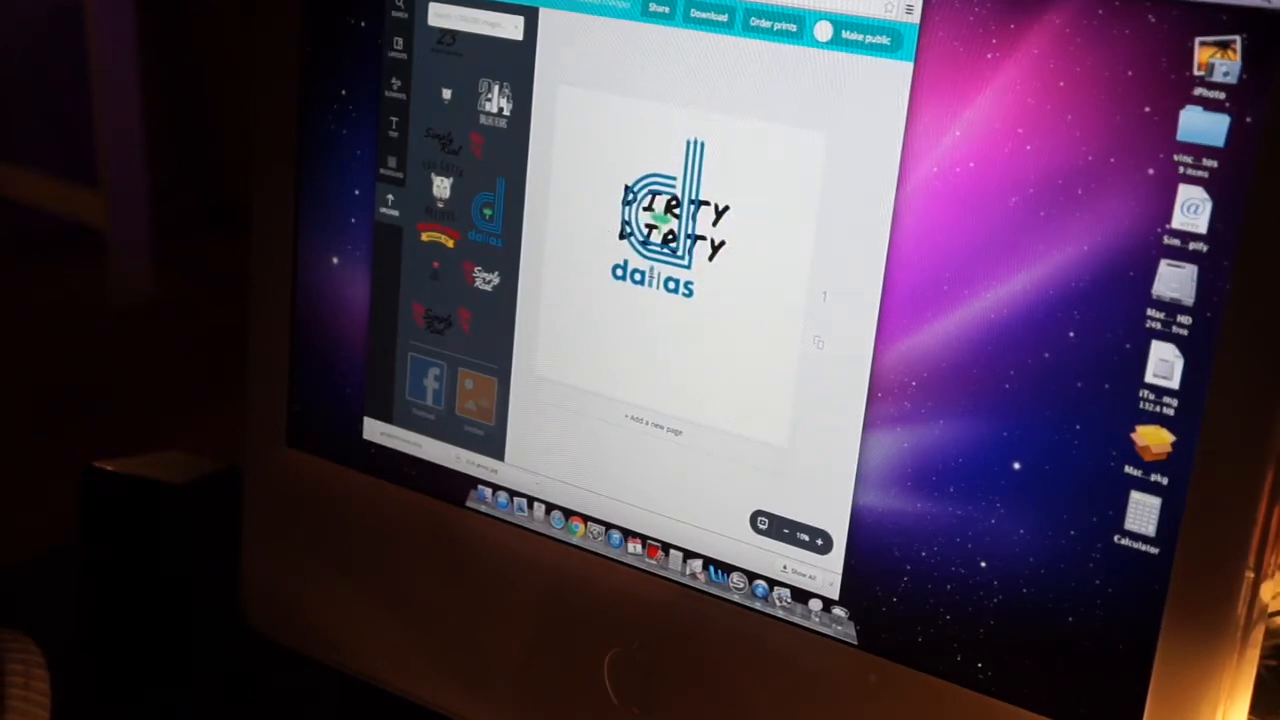
- Shrink the dallas logo so DIRTY DIRTY overlaps its center
left_click(670, 240)
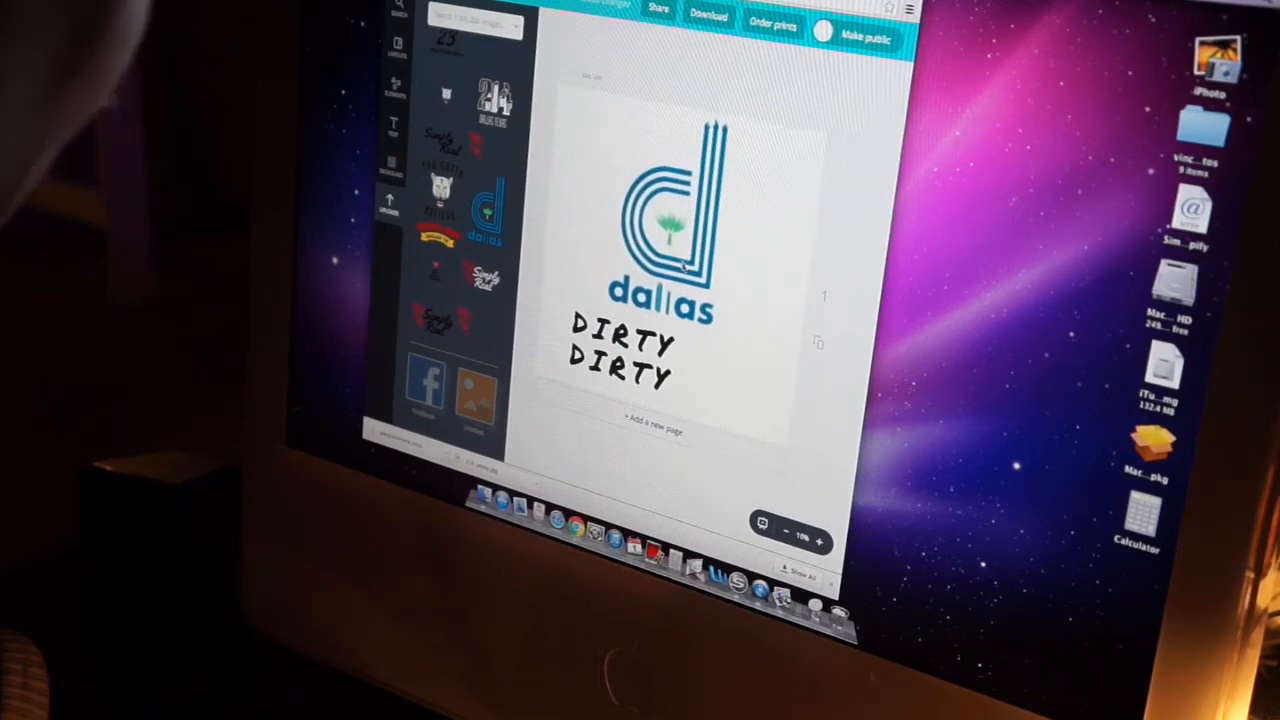
left_click(665, 230)
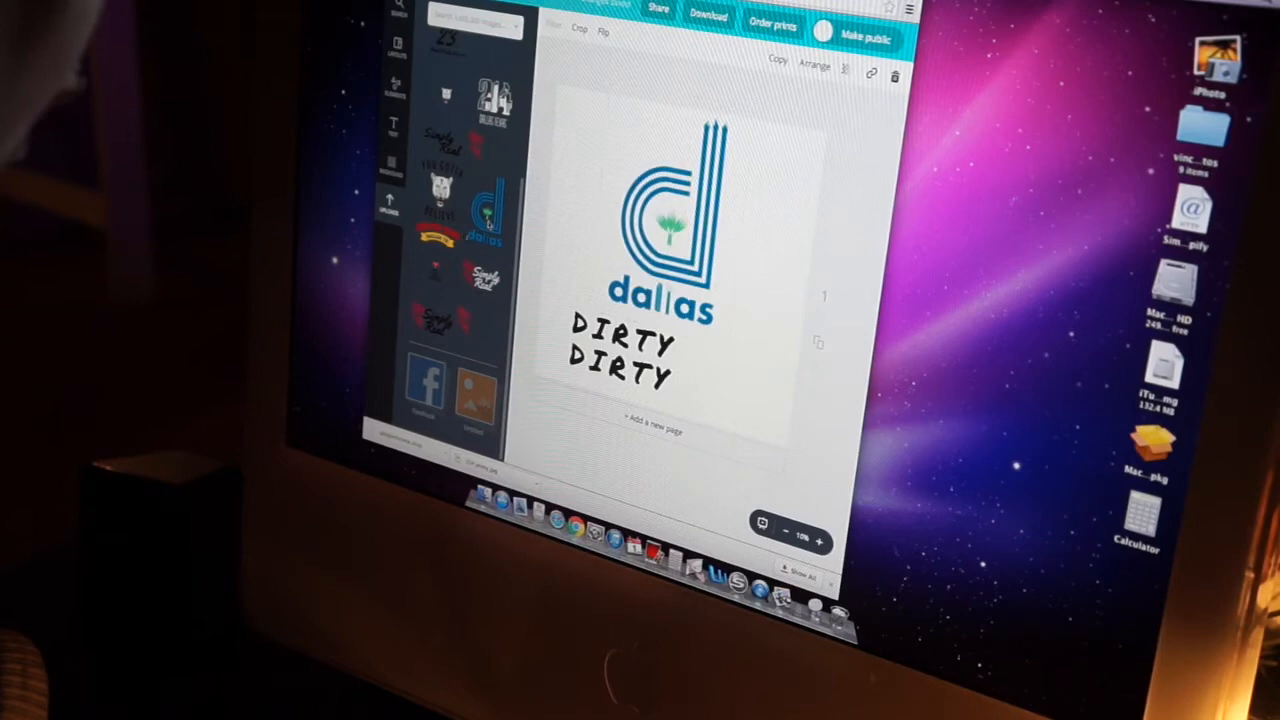
left_click(660, 220)
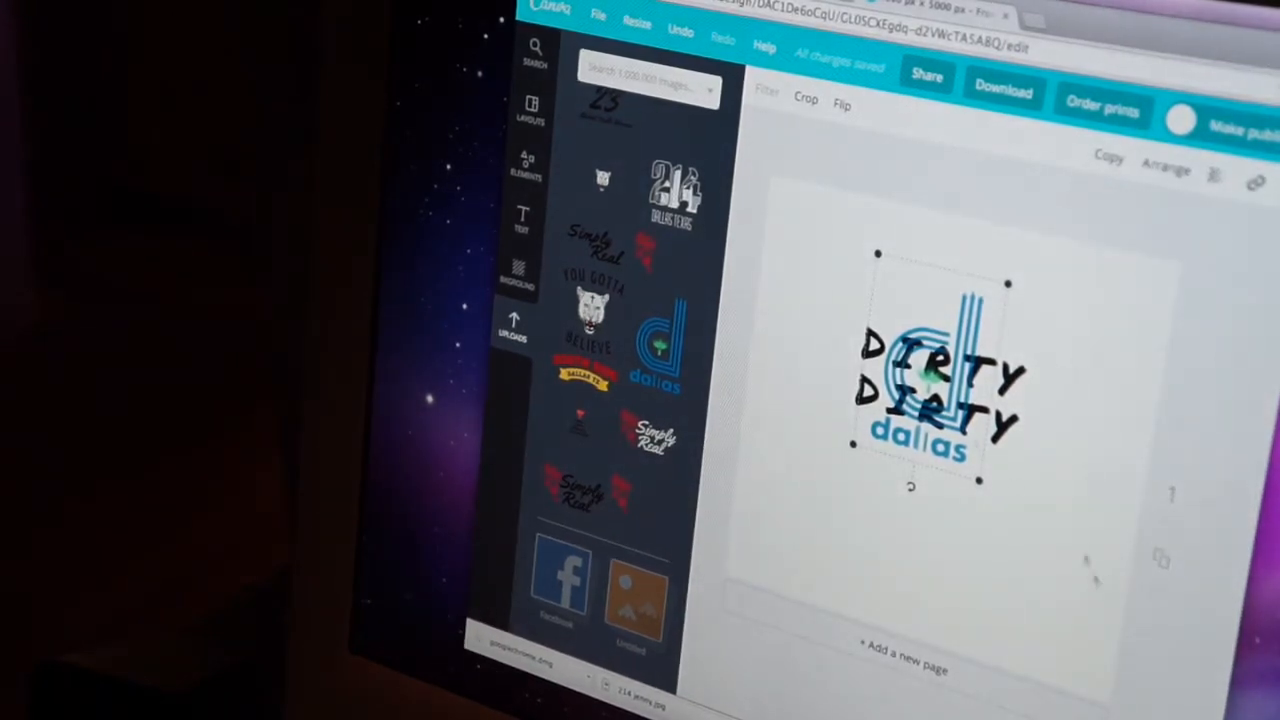
- Lower the dallas logo's transparency so it appears faded beneath DIRTY DIRTY
left_click(1165, 168)
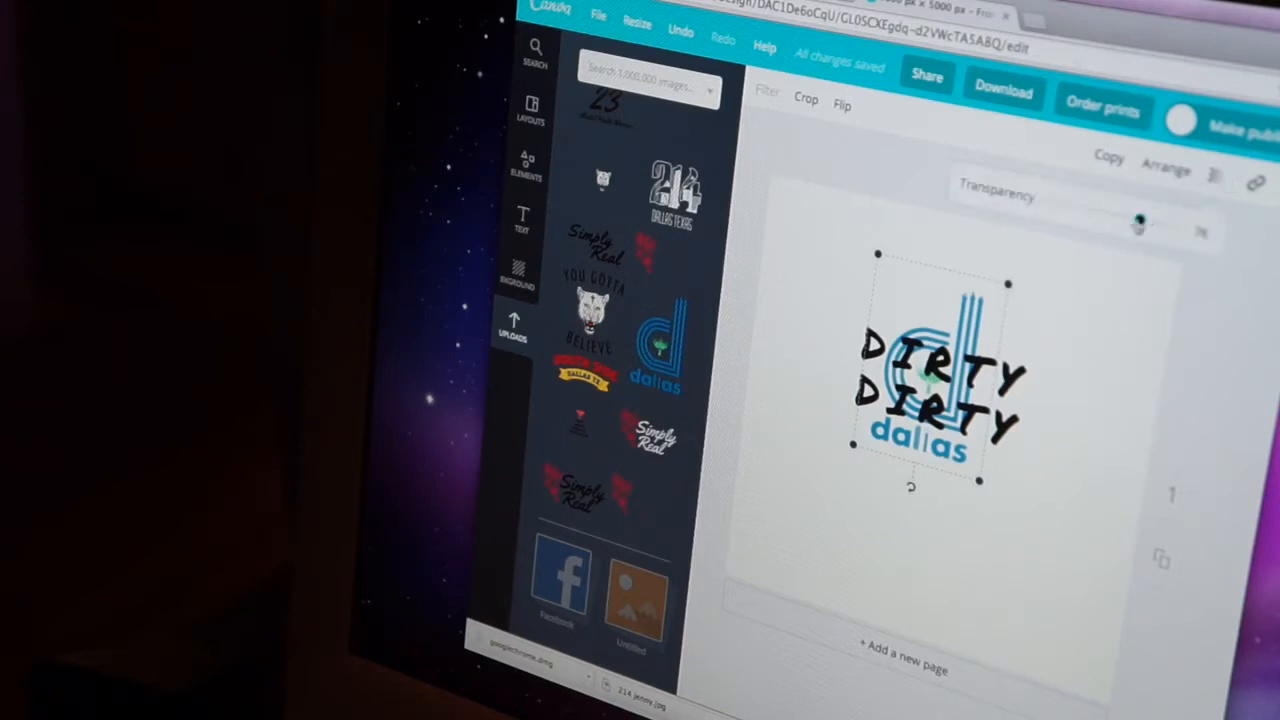
left_click_drag(1140, 225, 1170, 225)
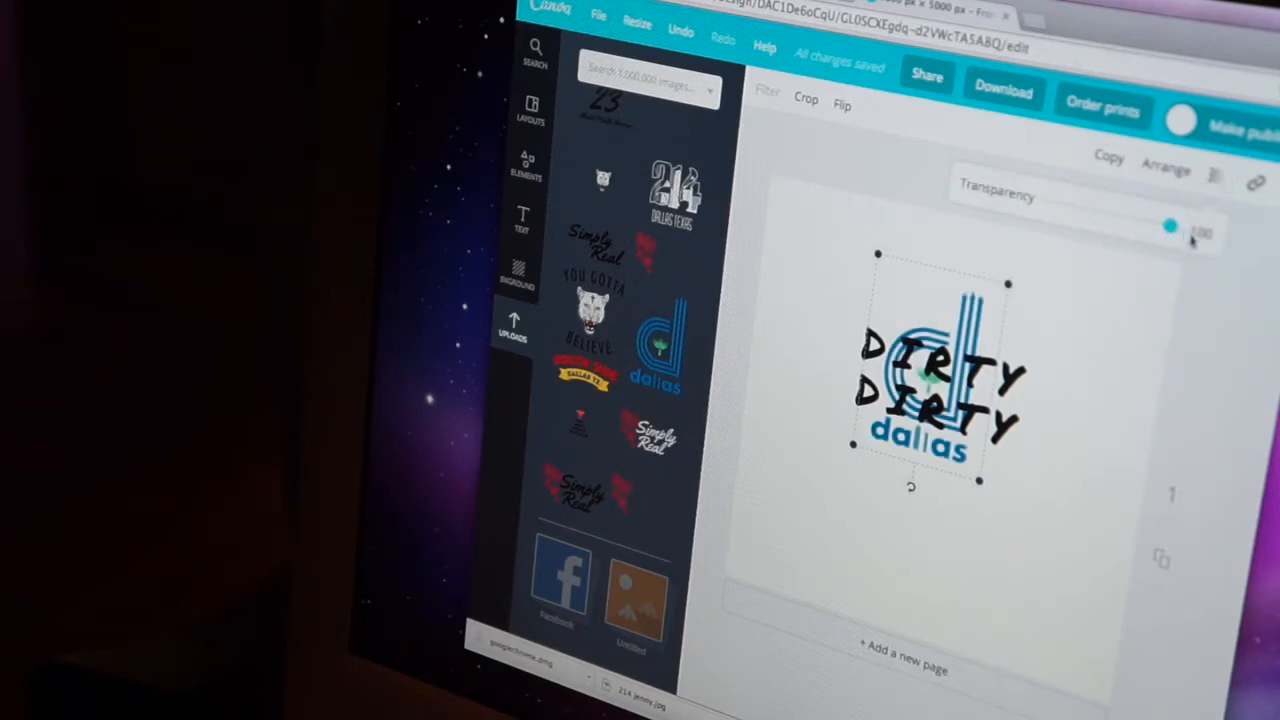
left_click_drag(1195, 228, 1162, 228)
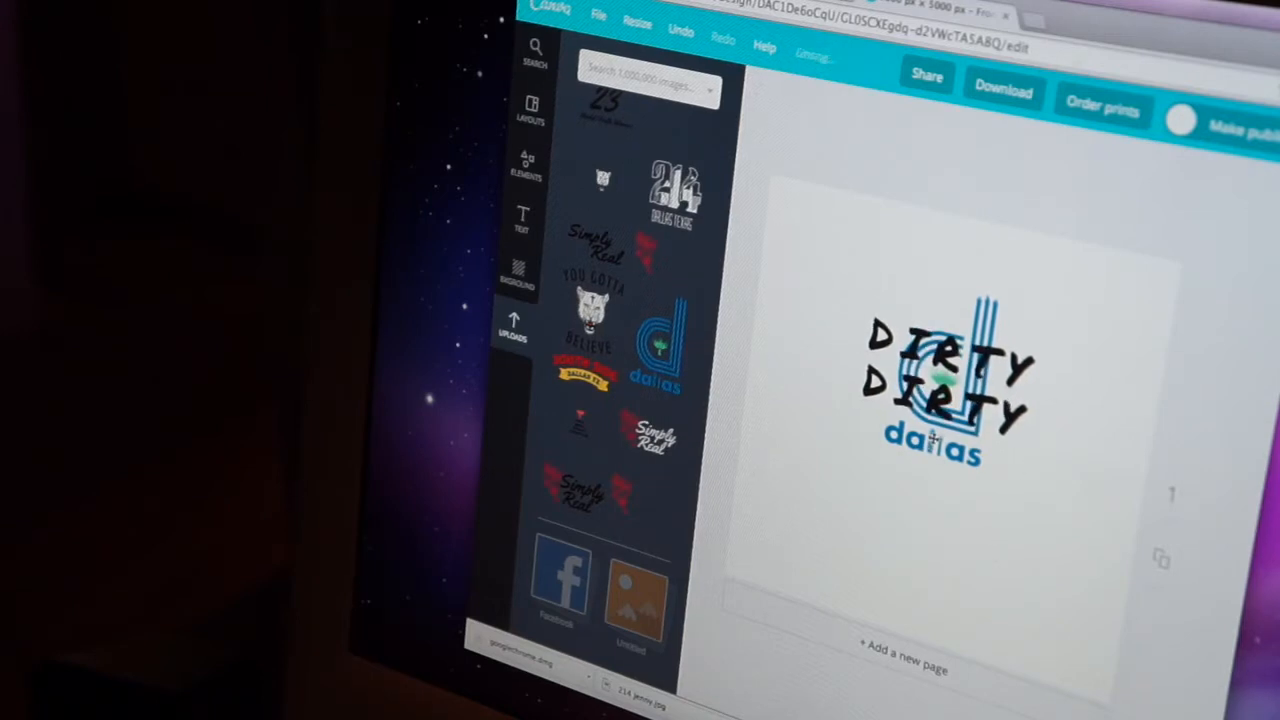
left_click(930, 400)
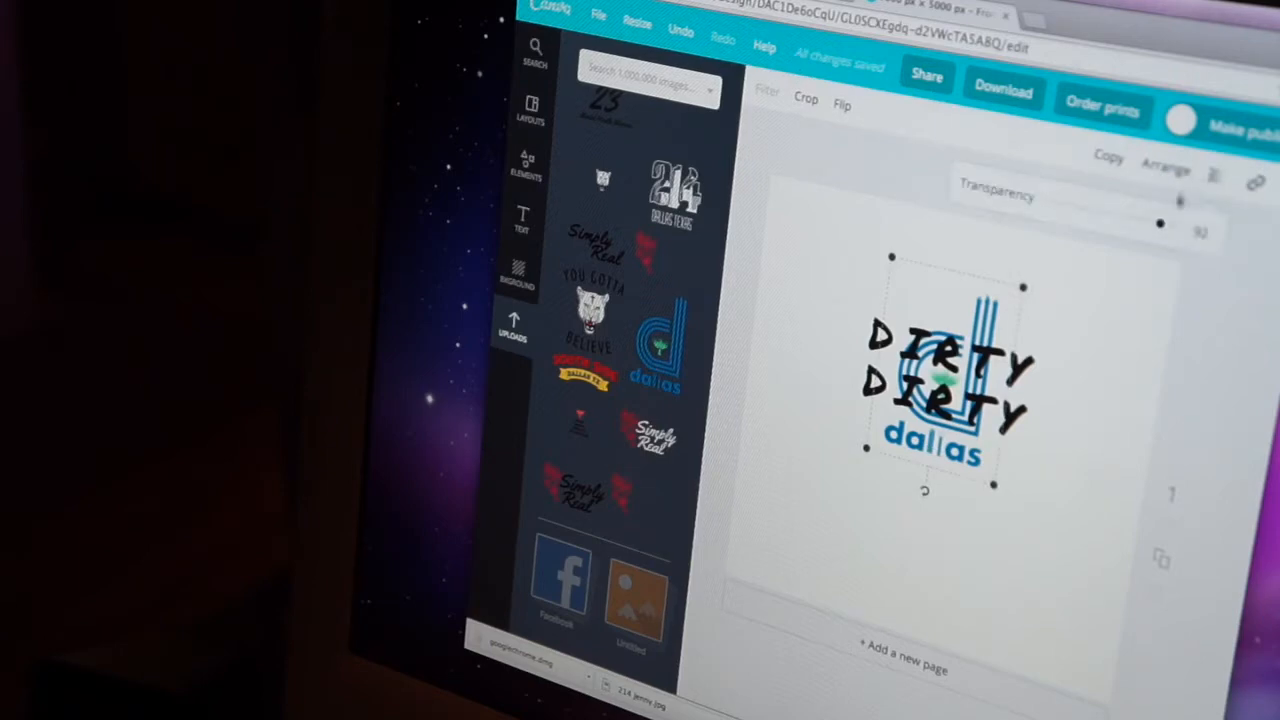
left_click_drag(1160, 224, 1115, 218)
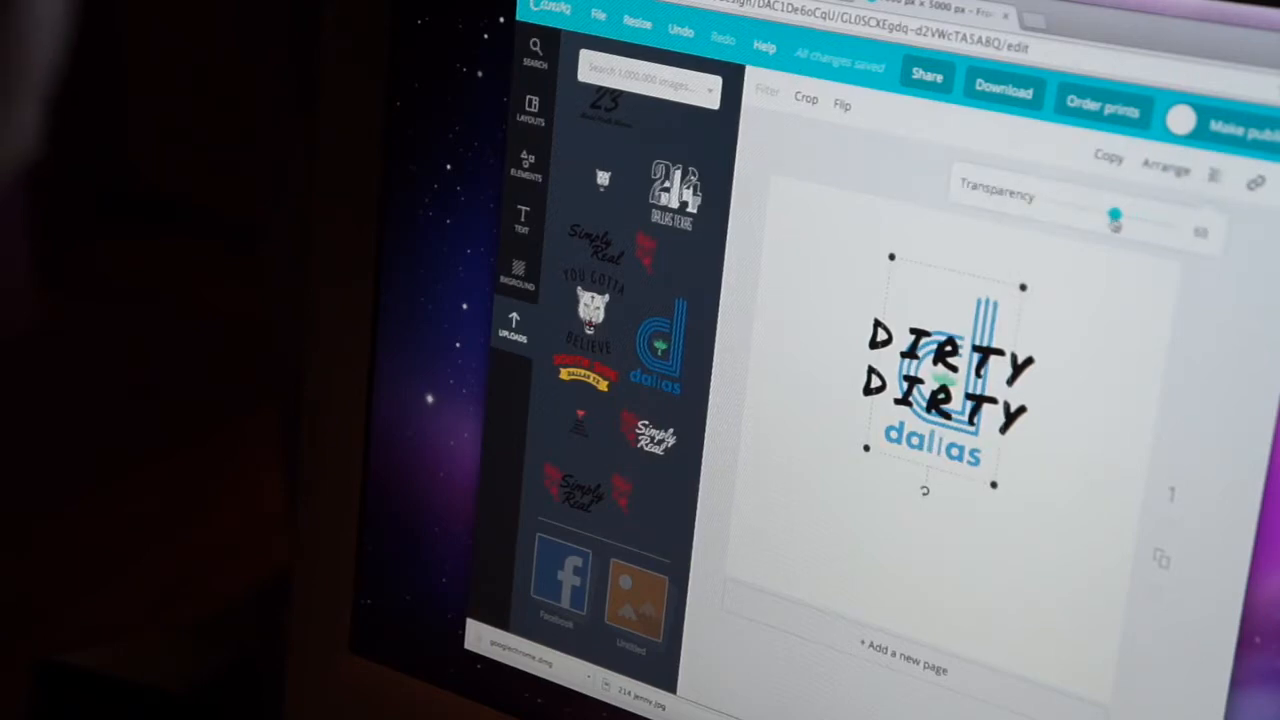
left_click_drag(1115, 215, 1130, 217)
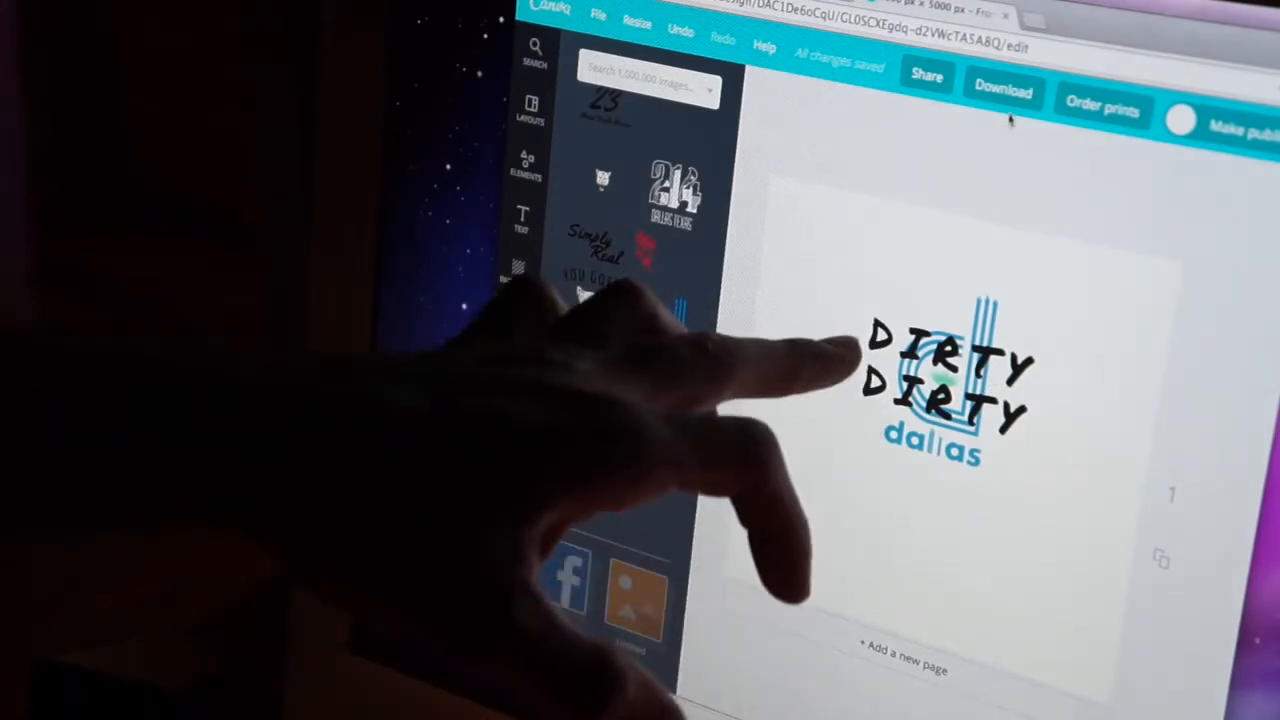
- Download the DIRTY DIRTY dallas design from Canva
left_click(1002, 92)
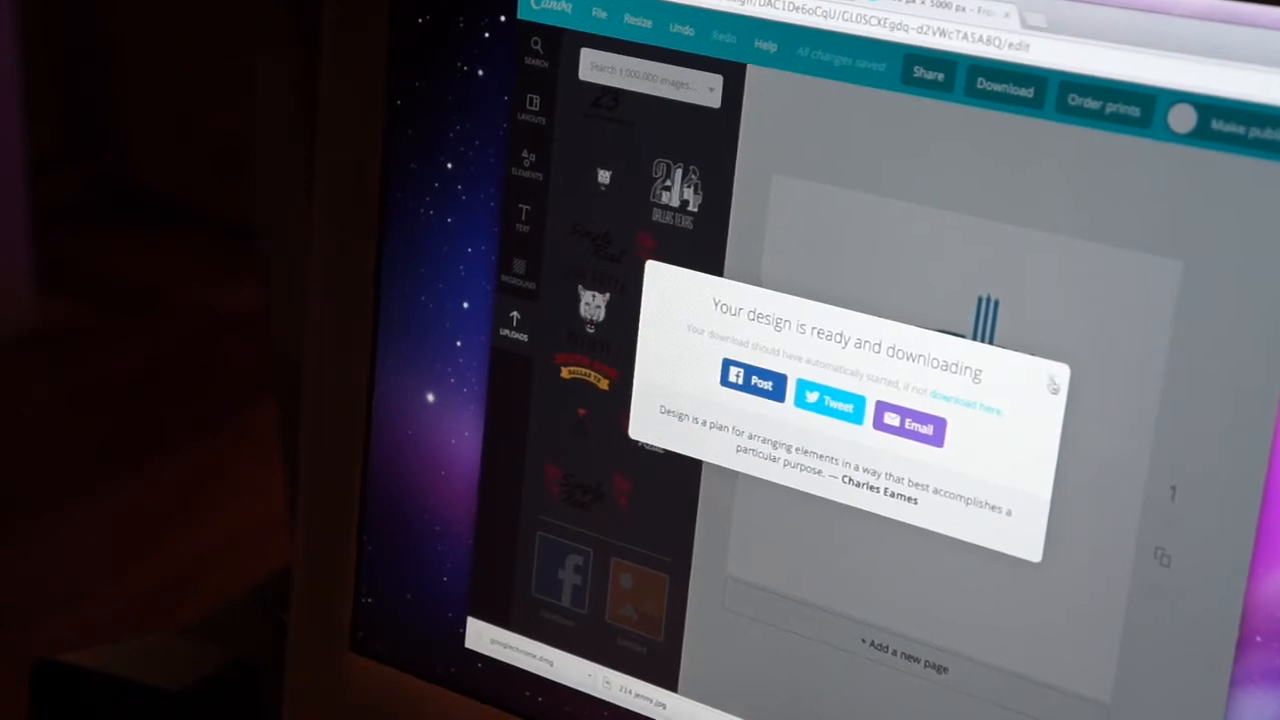
mouse_move(1053, 383)
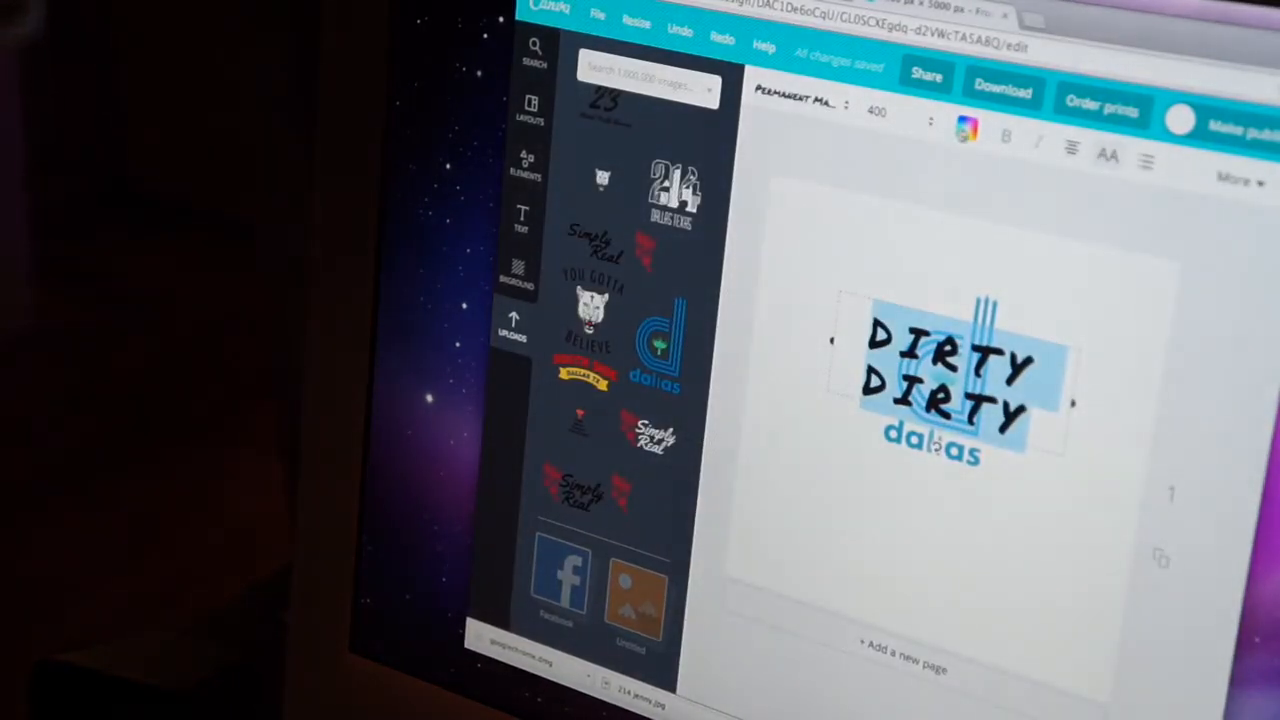
- Fade the DIRTY DIRTY text to light grey and bring up the download options
left_click(966, 128)
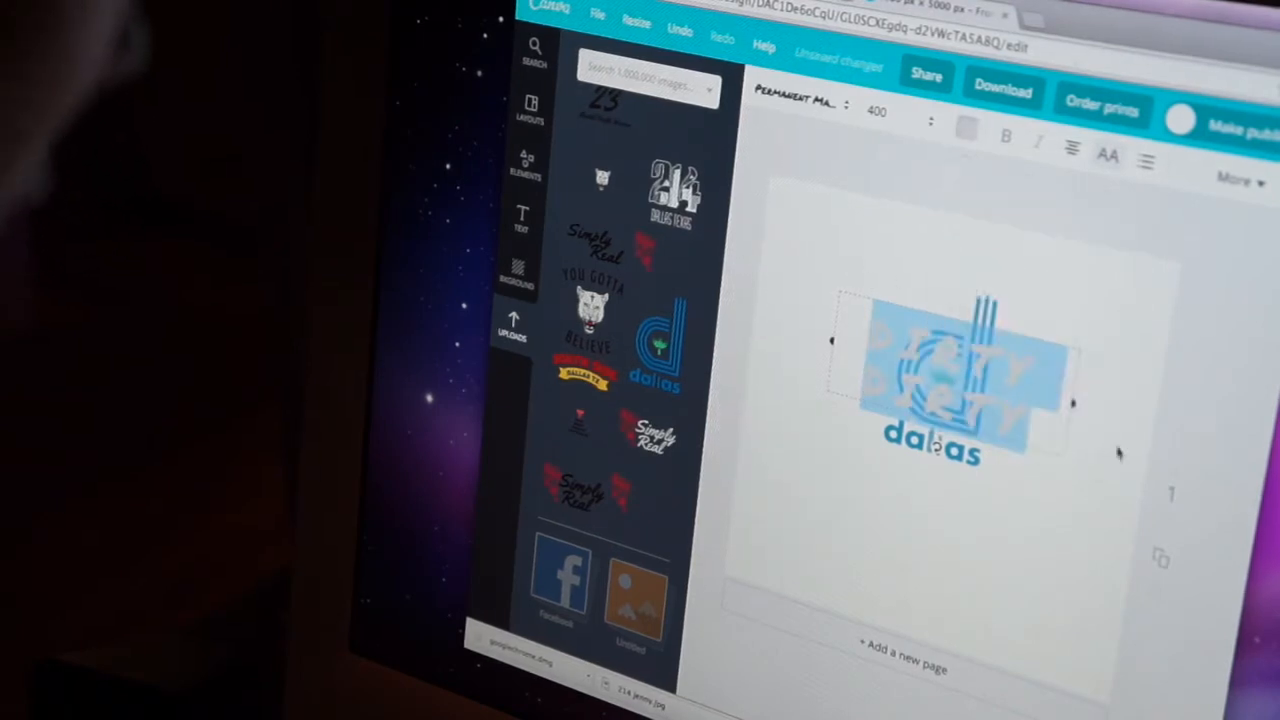
left_click(1072, 598)
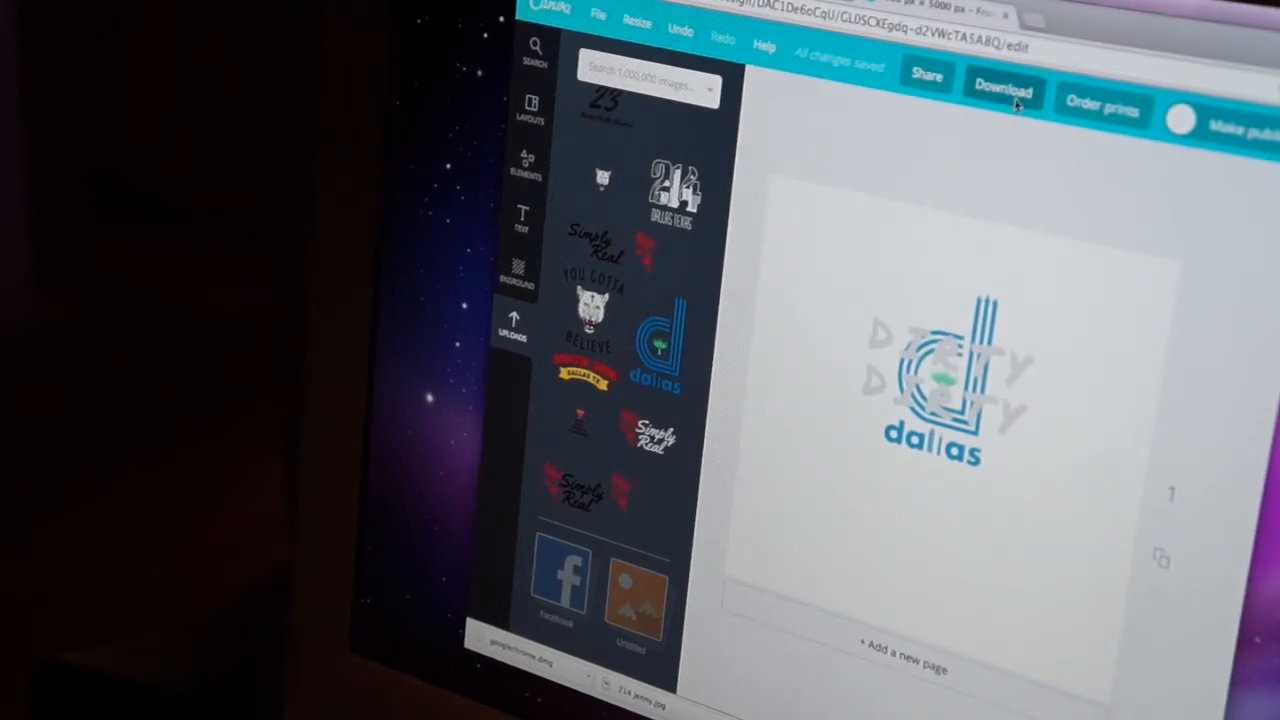
left_click(1001, 88)
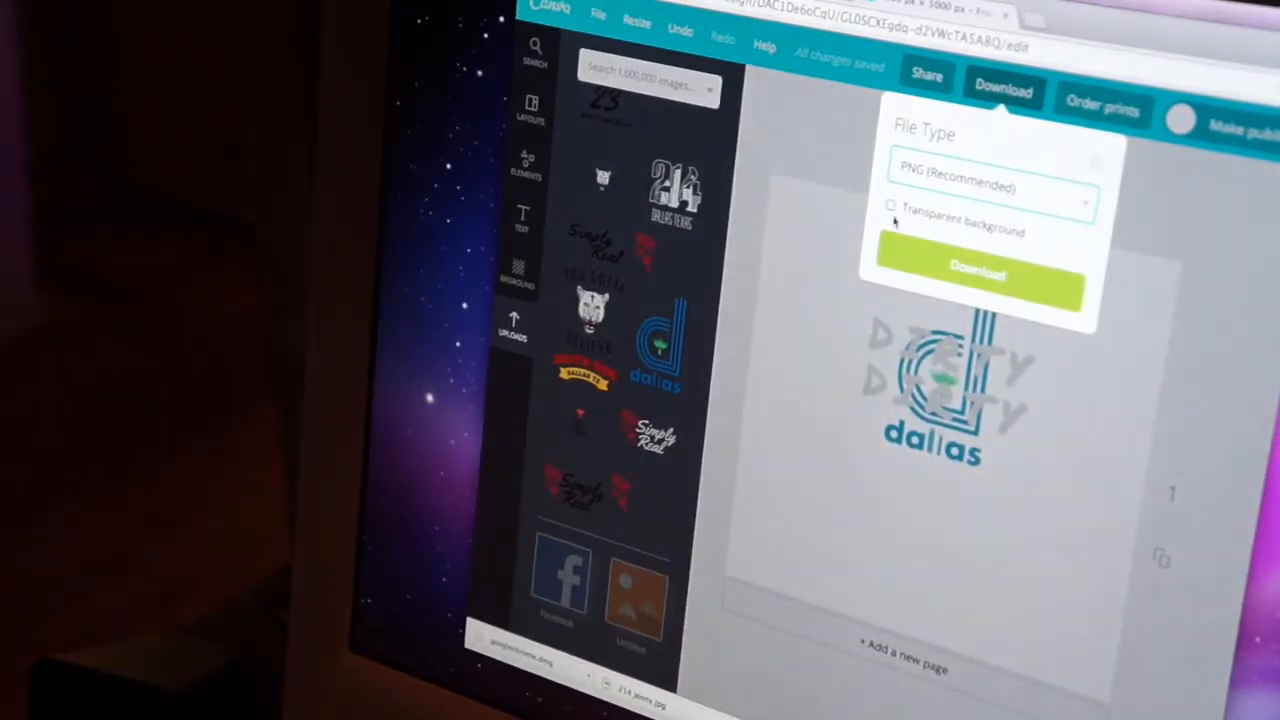
- Download the design as a PNG with a transparent background
left_click(890, 205)
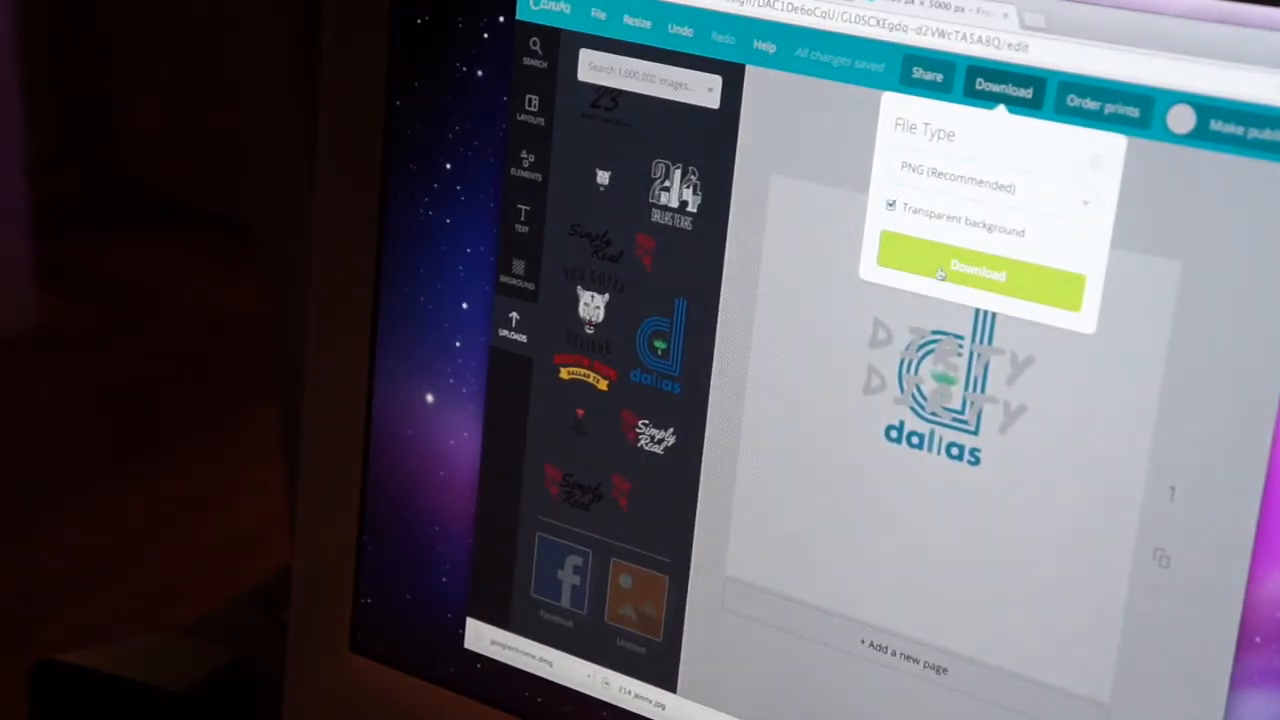
left_click(975, 273)
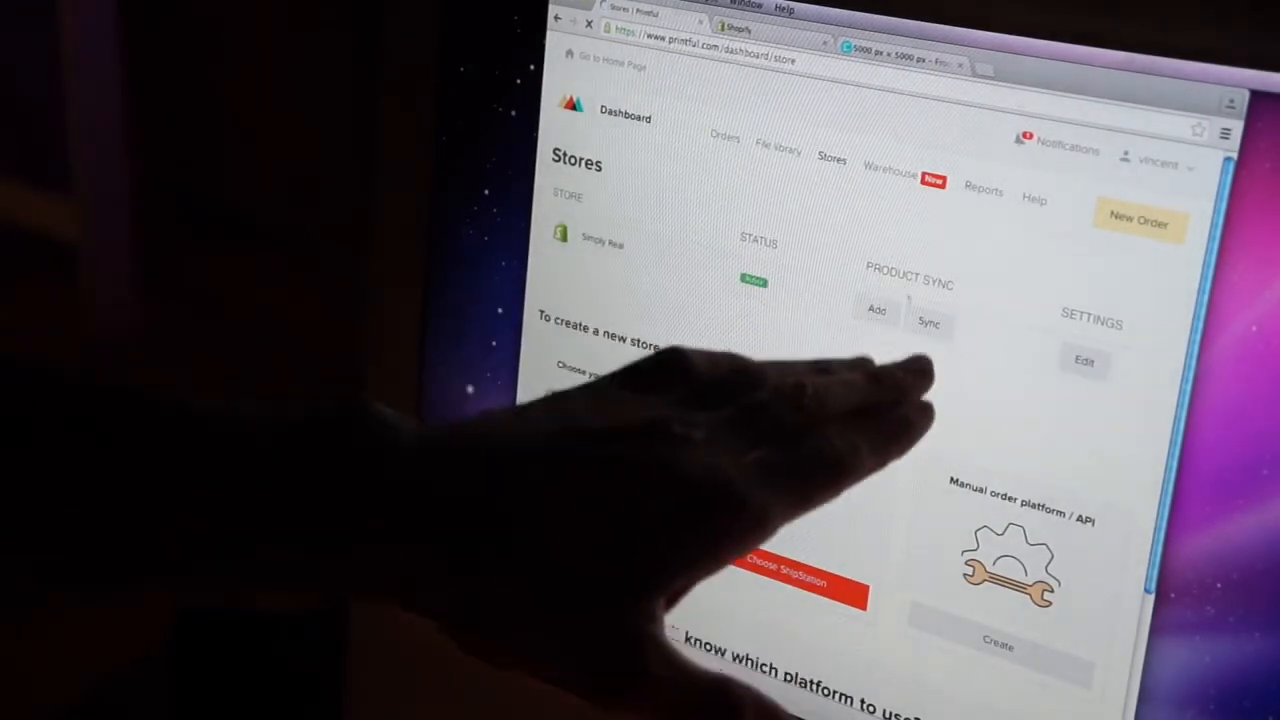
- Add a new product to the Simply Real Shopify store
left_click(930, 322)
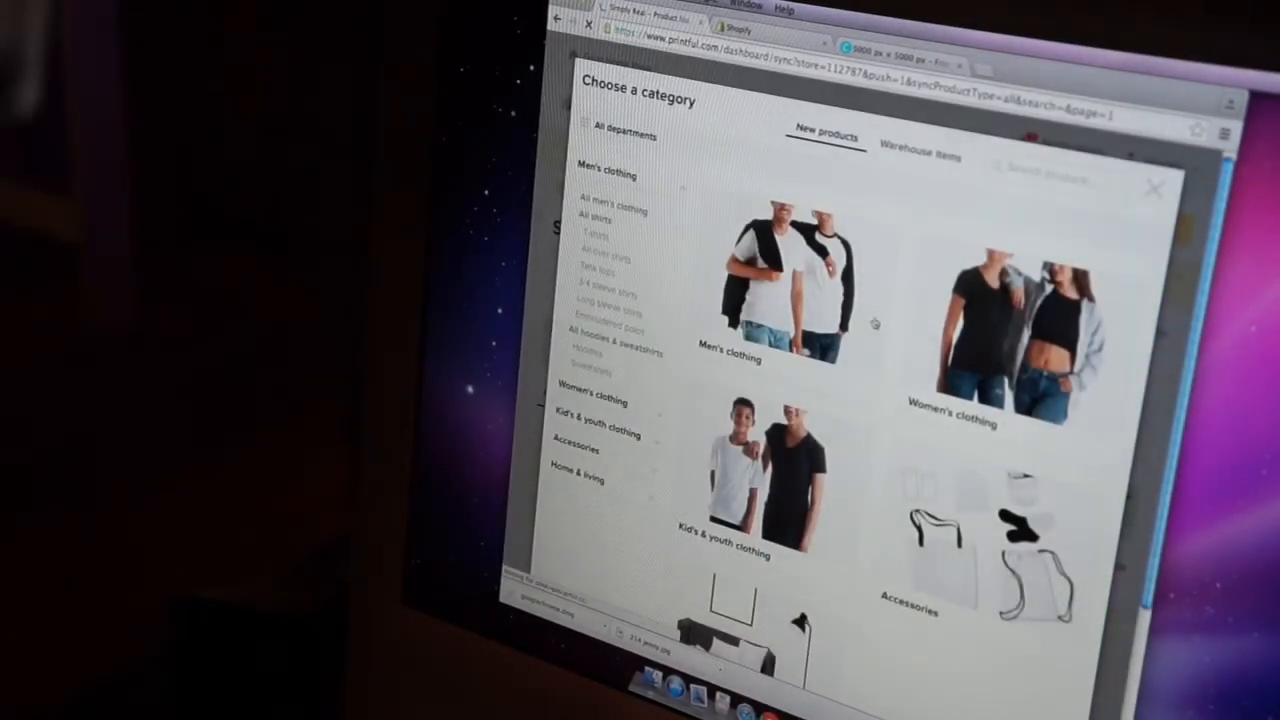
- Browse men's T-shirts and scroll the catalogue toward the Next Level 3600 shirt
left_click(606, 174)
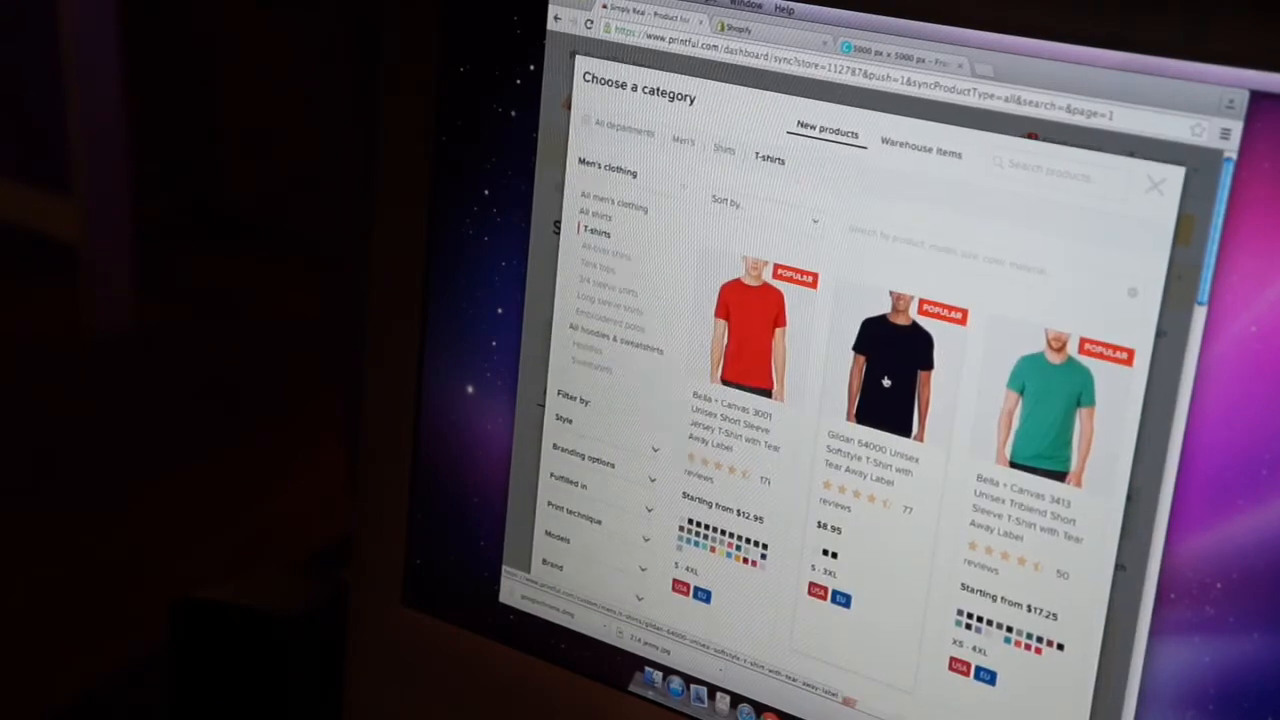
scroll("down", 3)
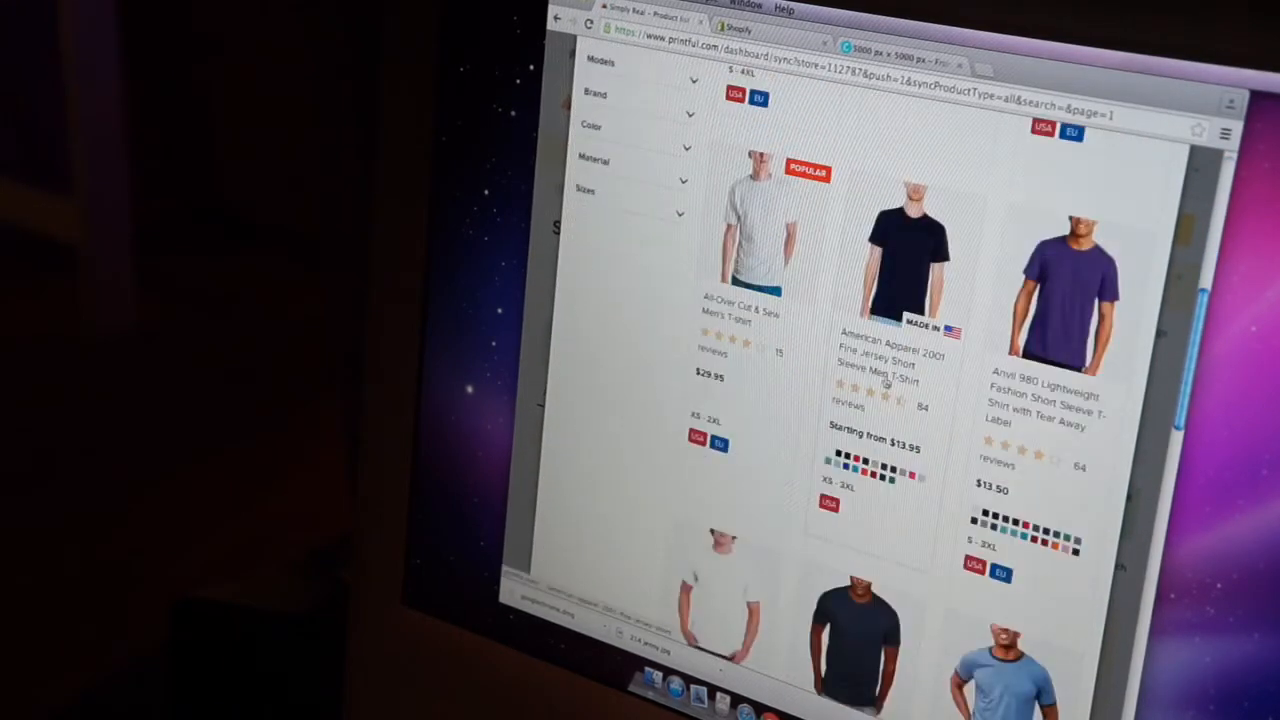
scroll("down", 3)
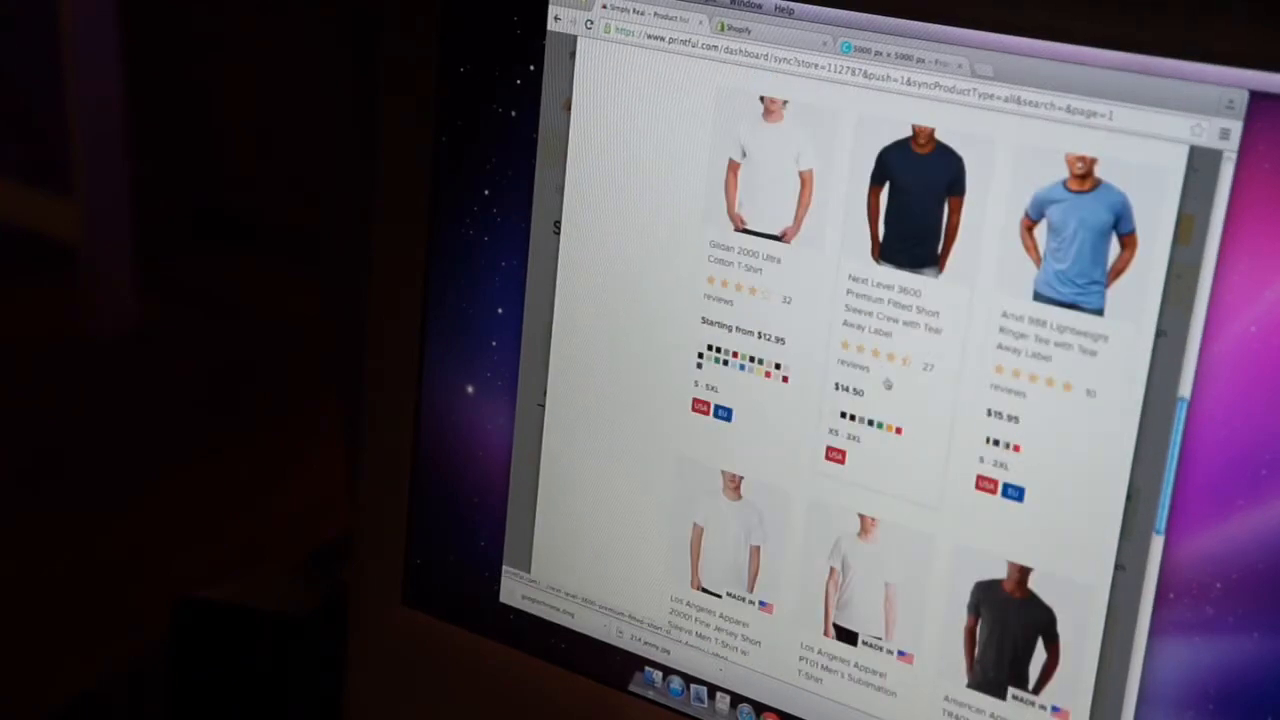
scroll("down", 3)
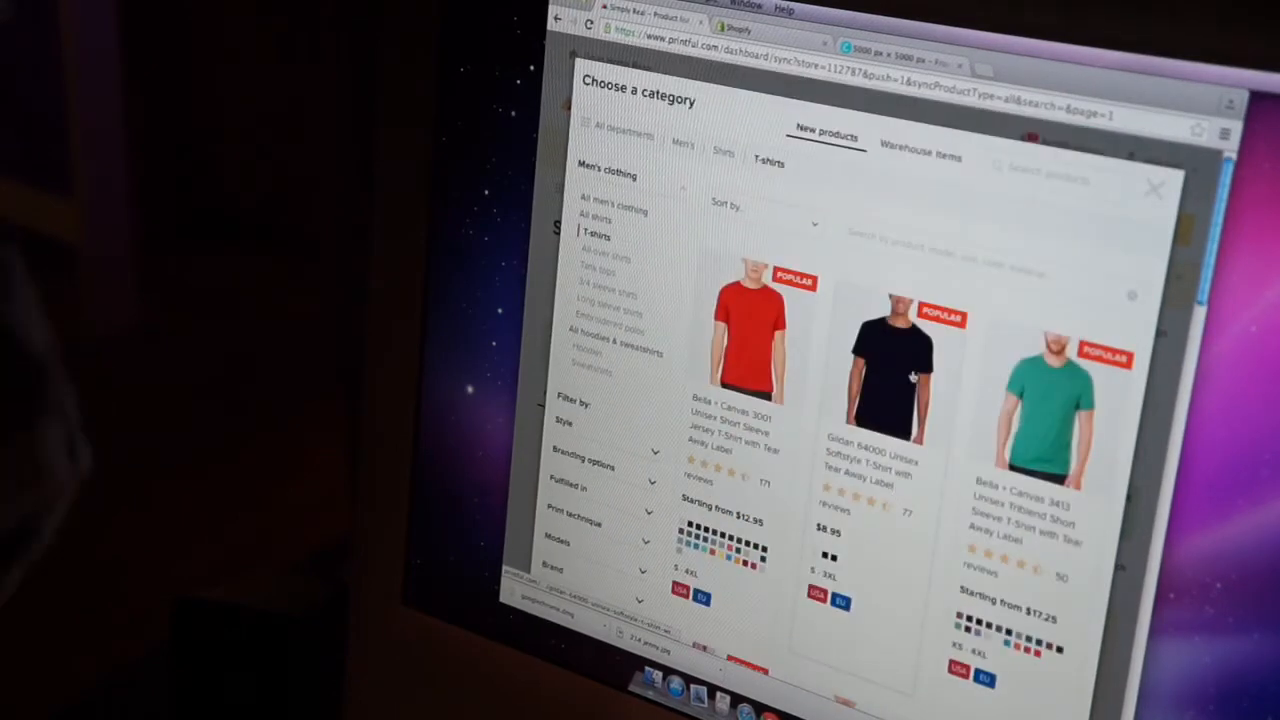
scroll("down", 3)
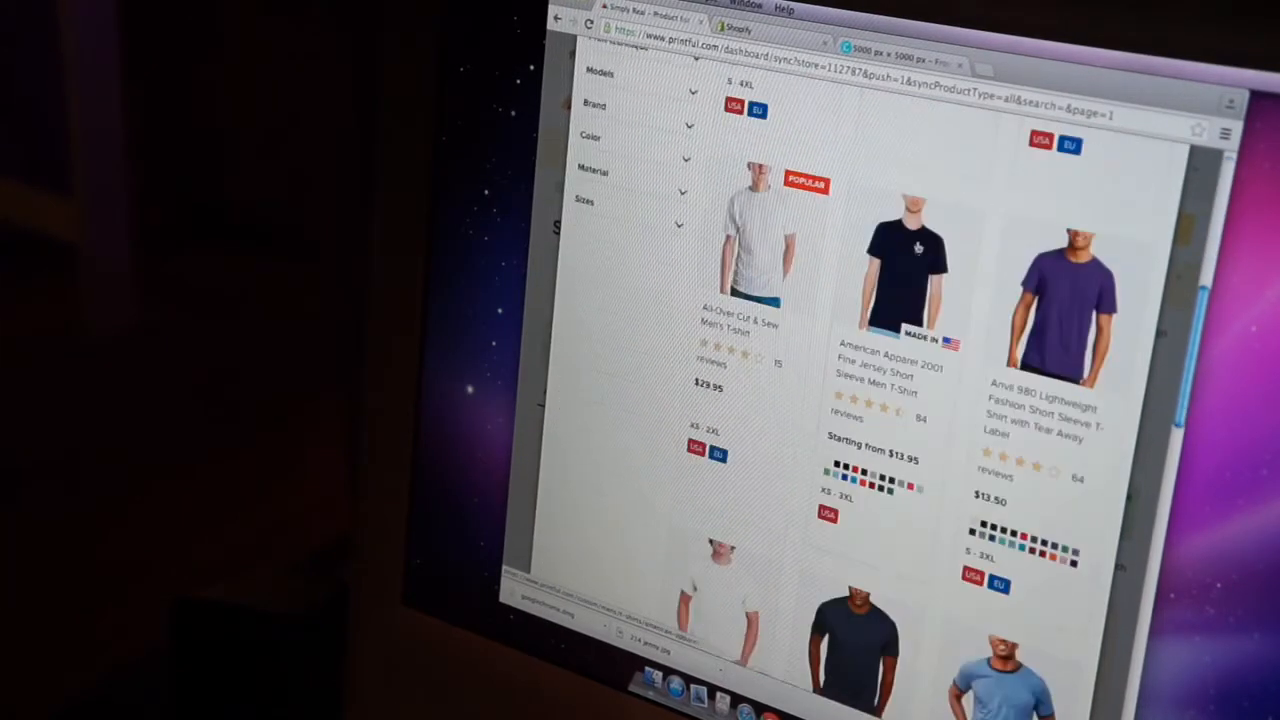
scroll("down", 3)
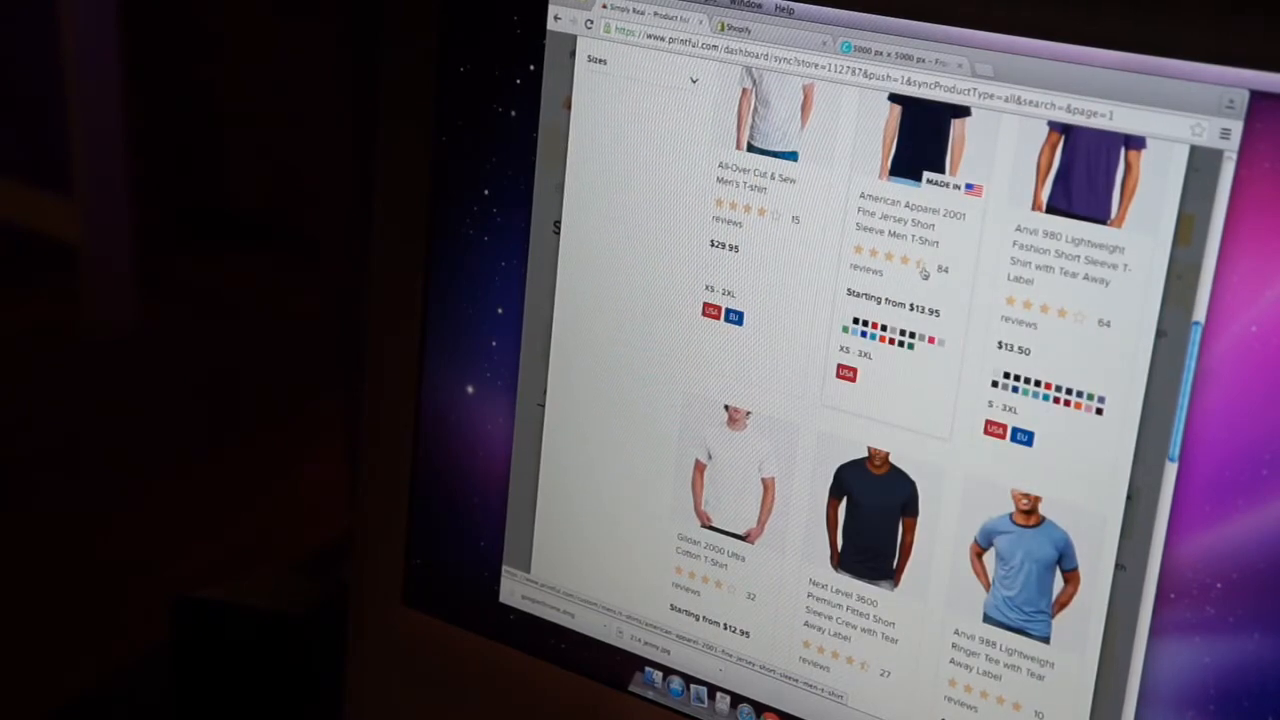
scroll("down", 3)
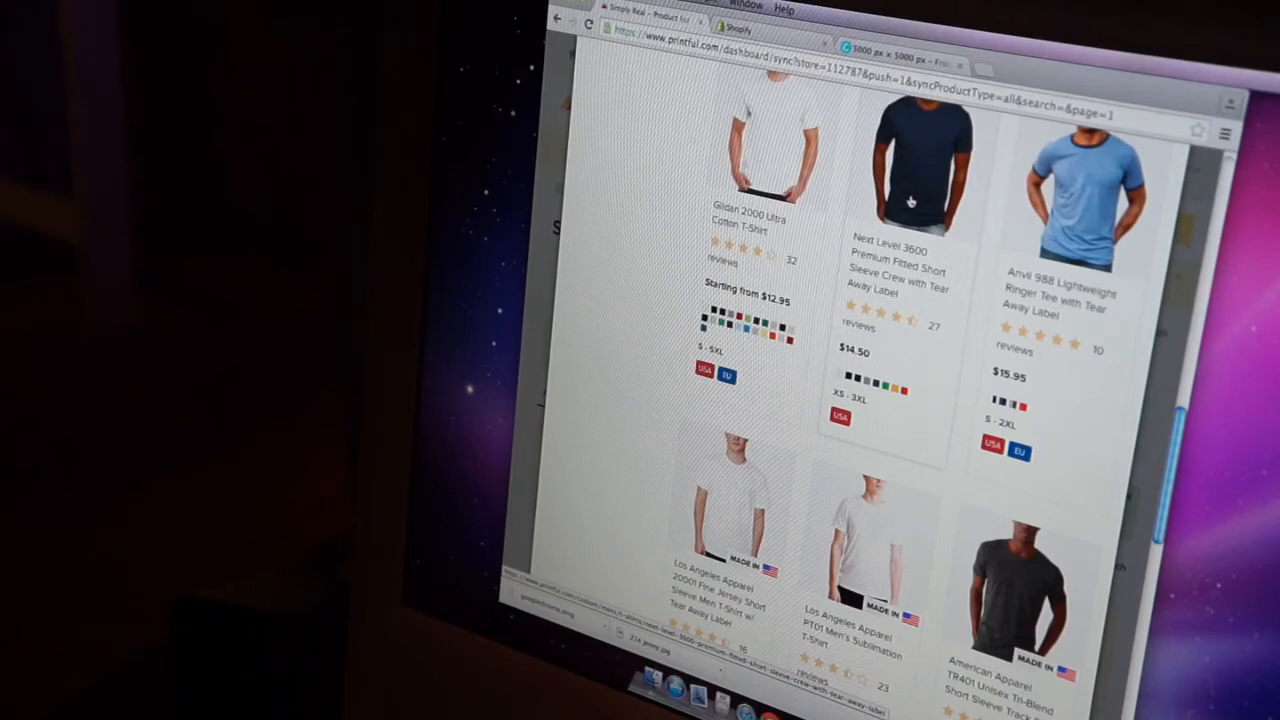
mouse_move(910, 186)
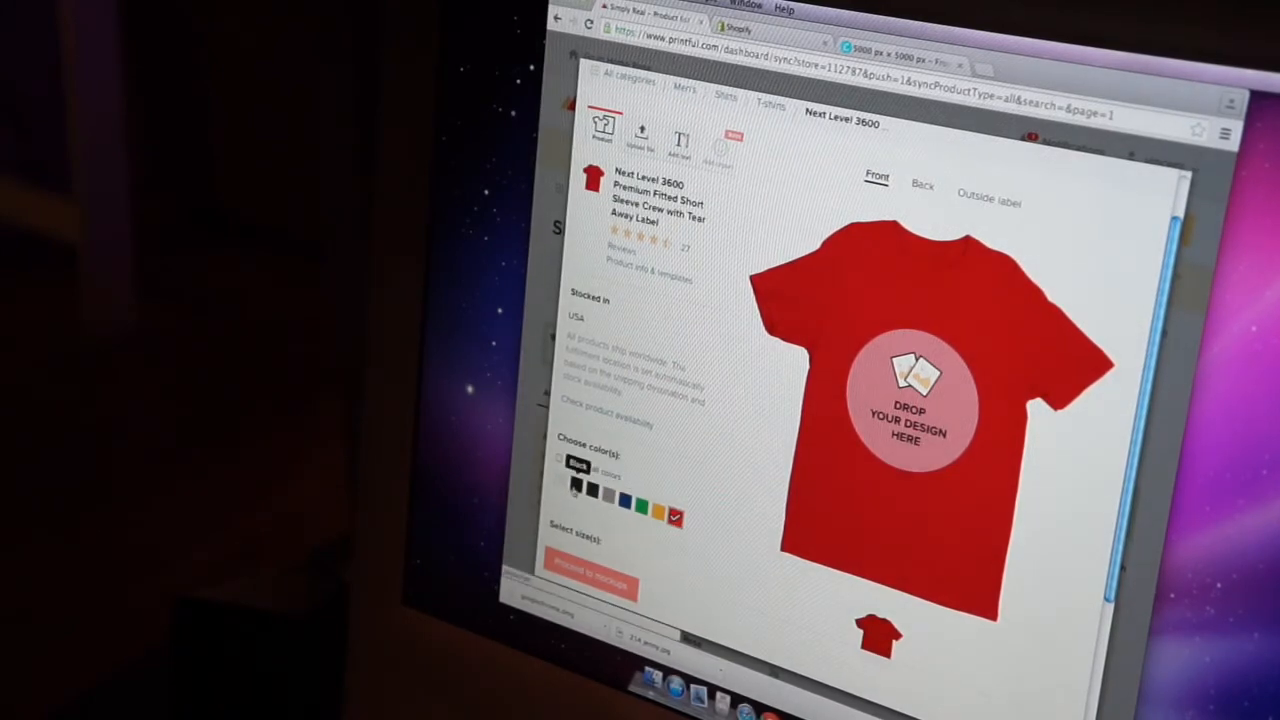
- Add Black, Midnight Navy, Heather Grey and Red colours to the Next Level 3600 tee and open the file library
left_click(576, 487)
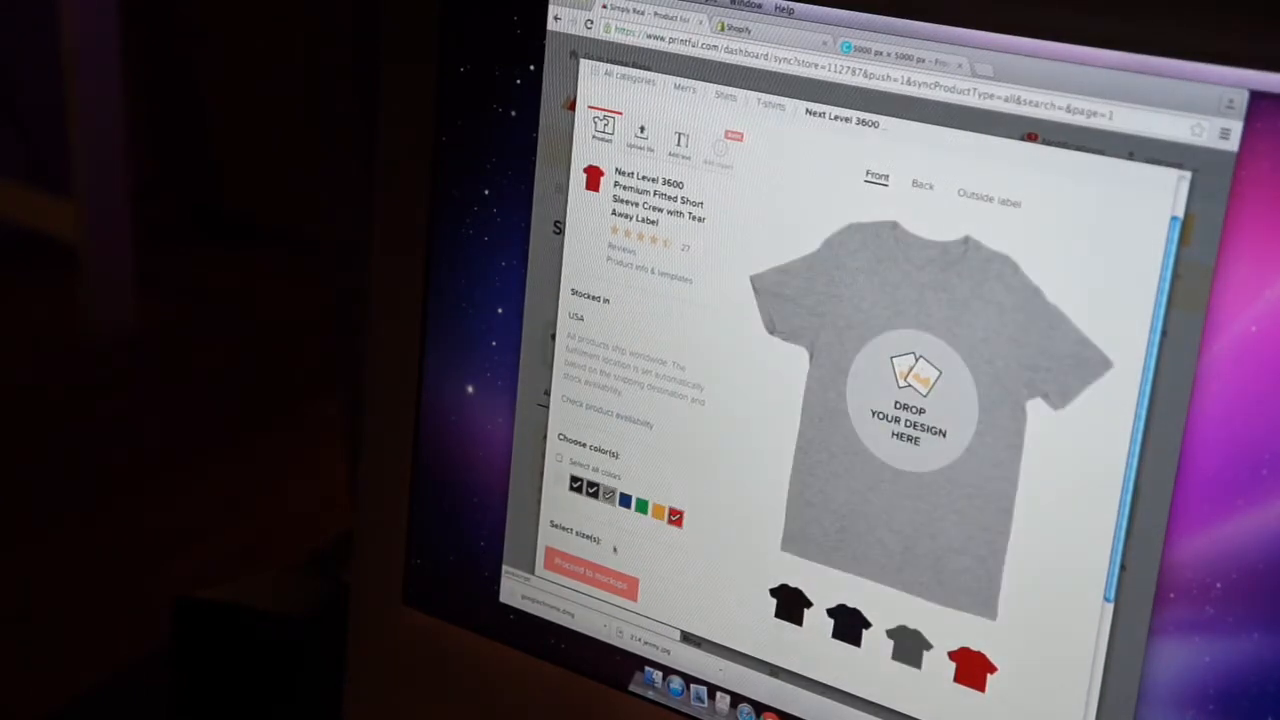
scroll("down", 3)
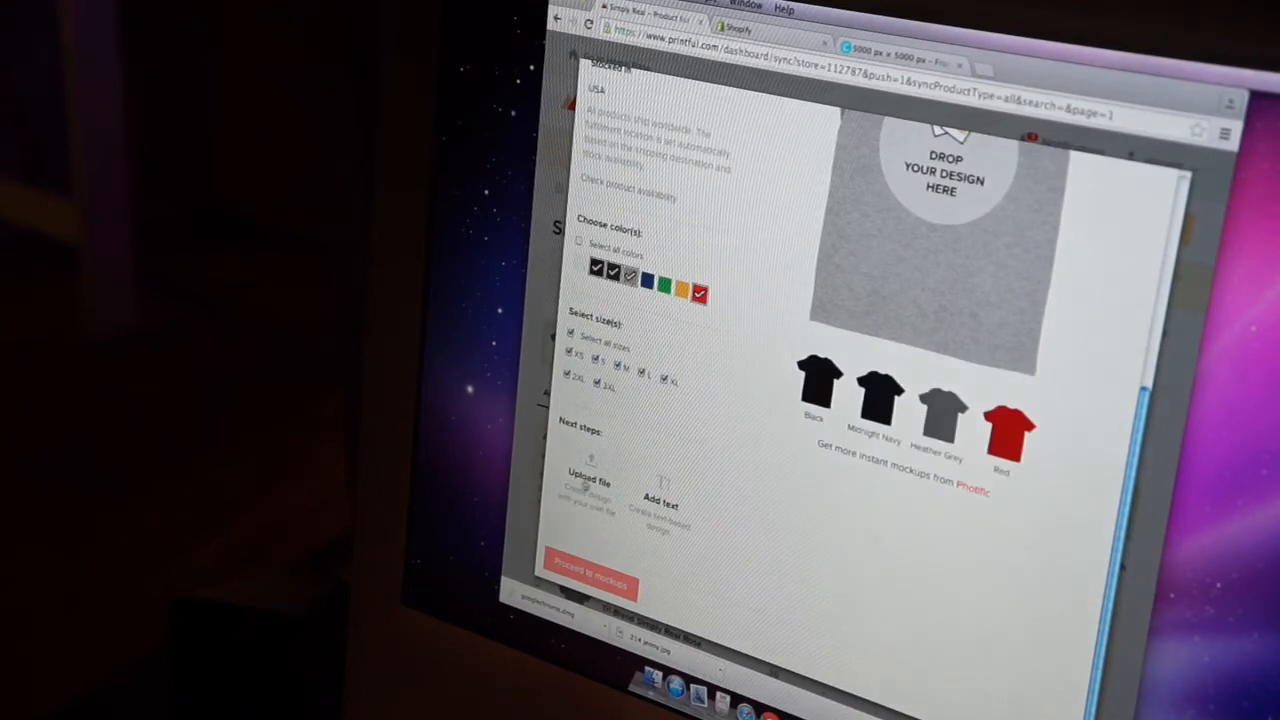
left_click(590, 490)
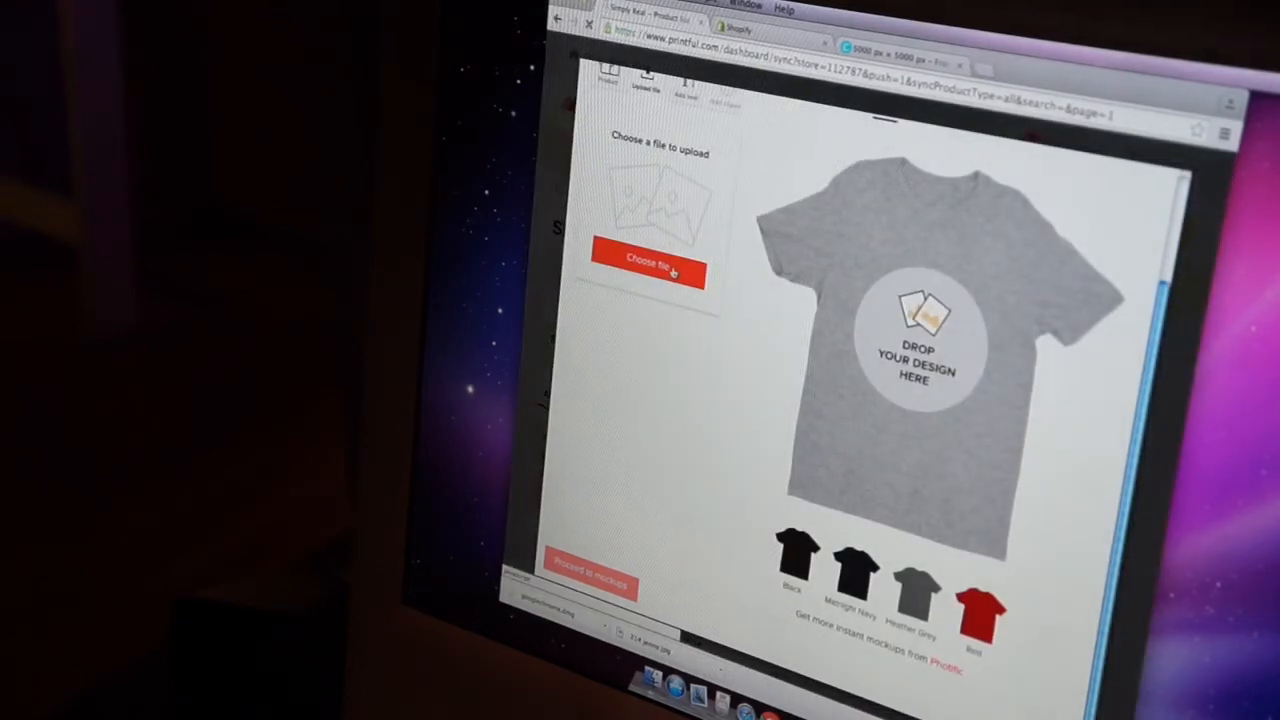
left_click(648, 259)
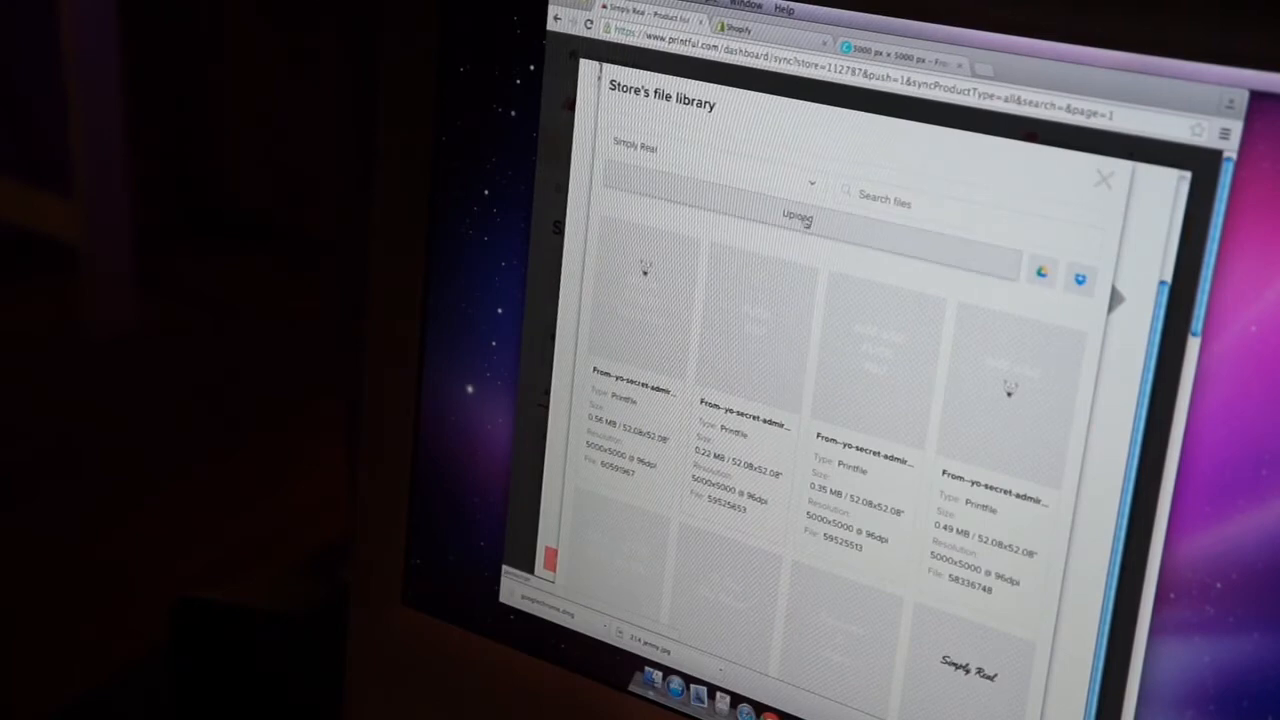
- Upload the DIRTY DIRTY dallas image and preview it on the Heather Grey shirt
left_click(798, 217)
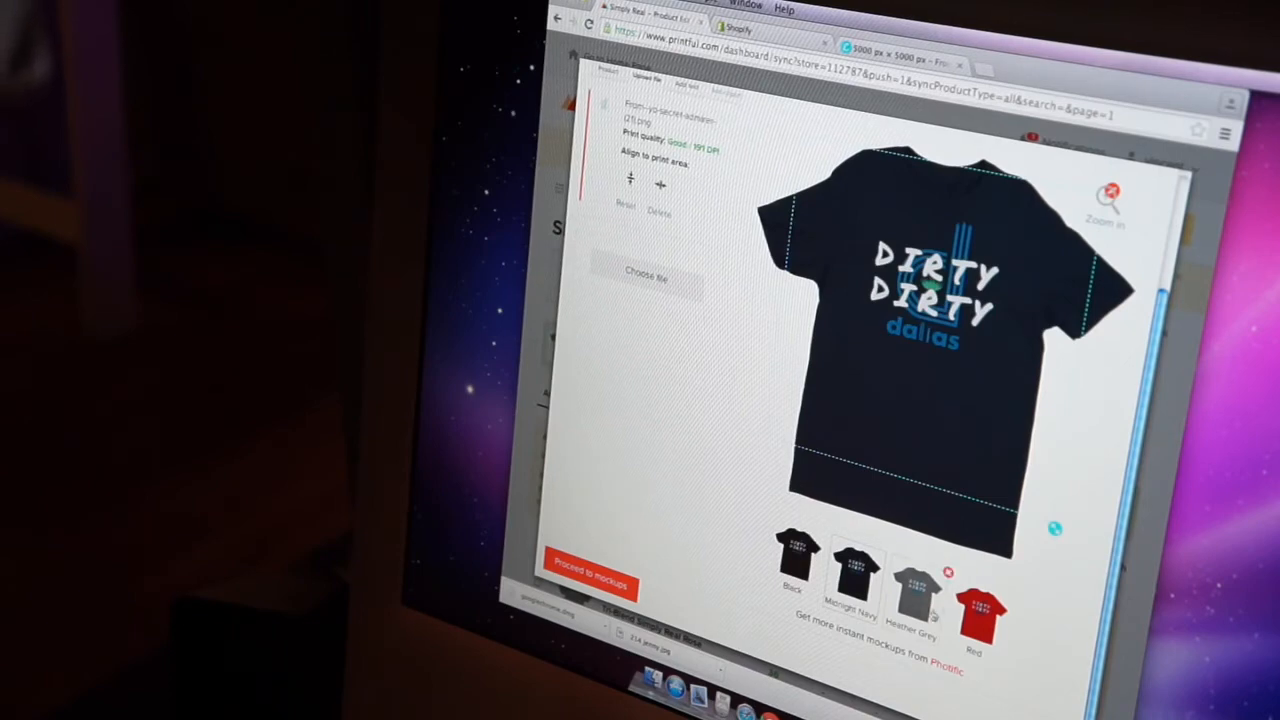
left_click(912, 585)
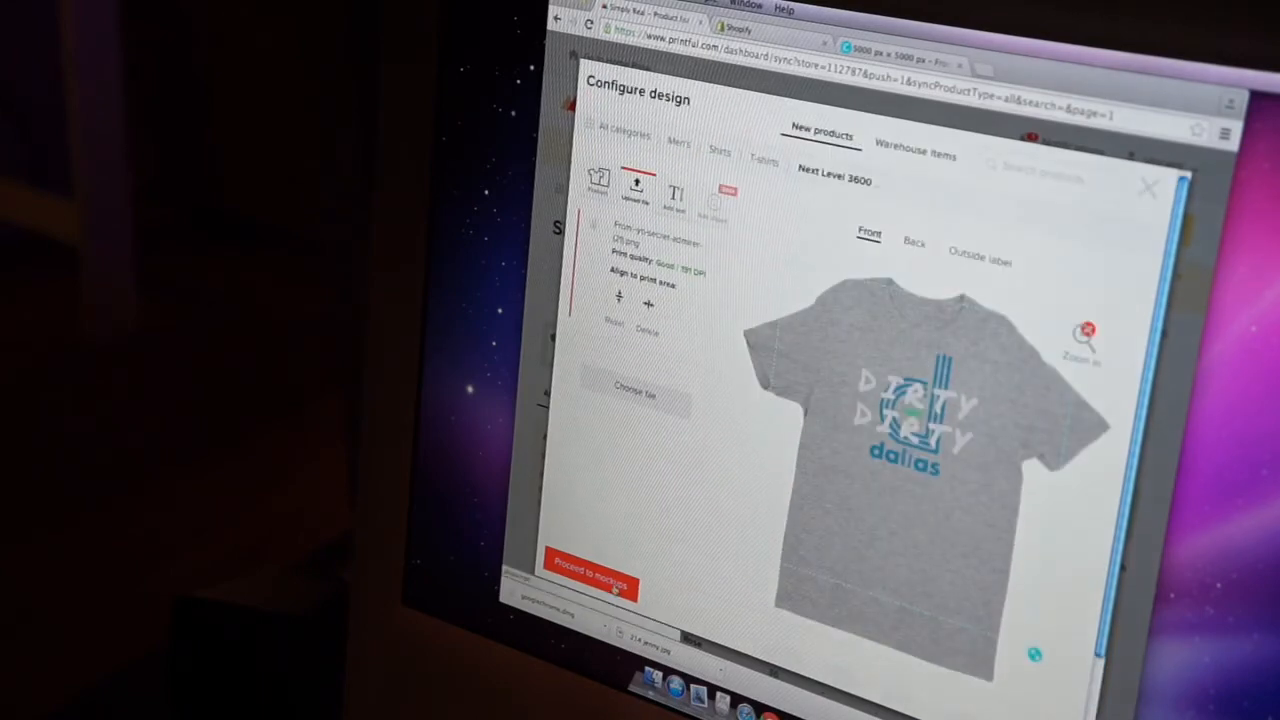
- Accept the mockups, title the product starting 'Triple D', and reach the pricing step
left_click(588, 561)
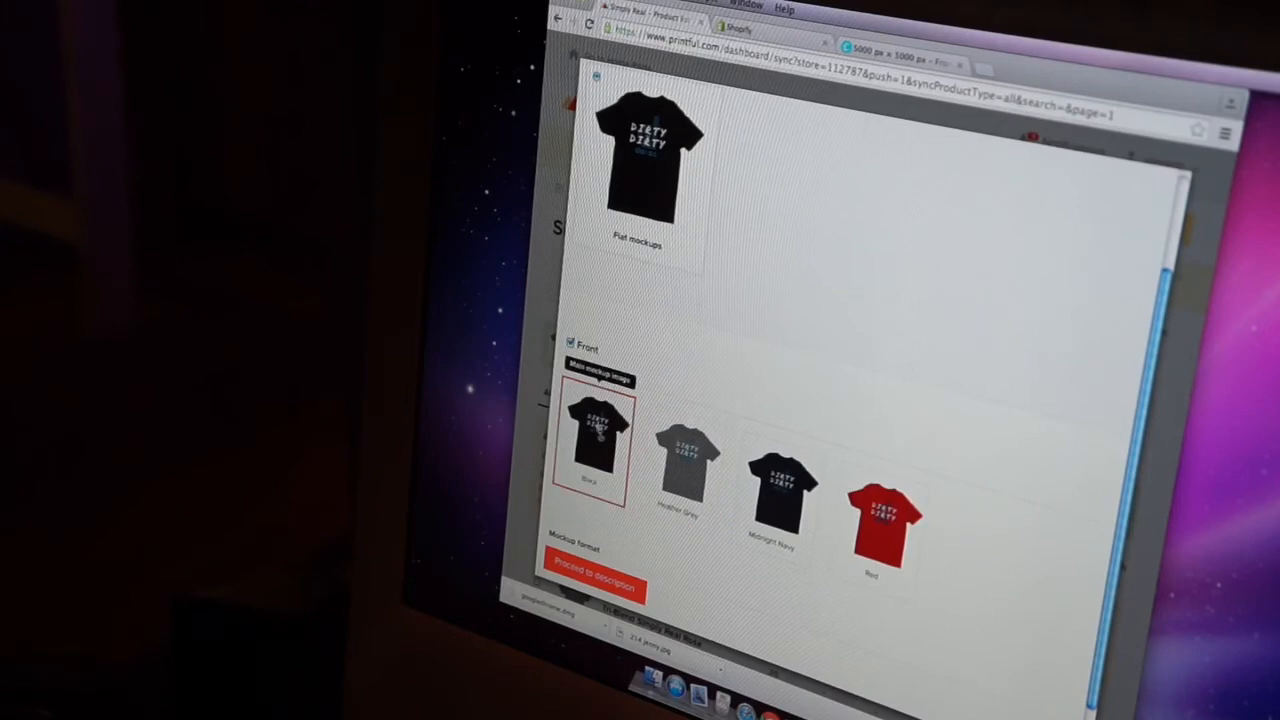
left_click(593, 587)
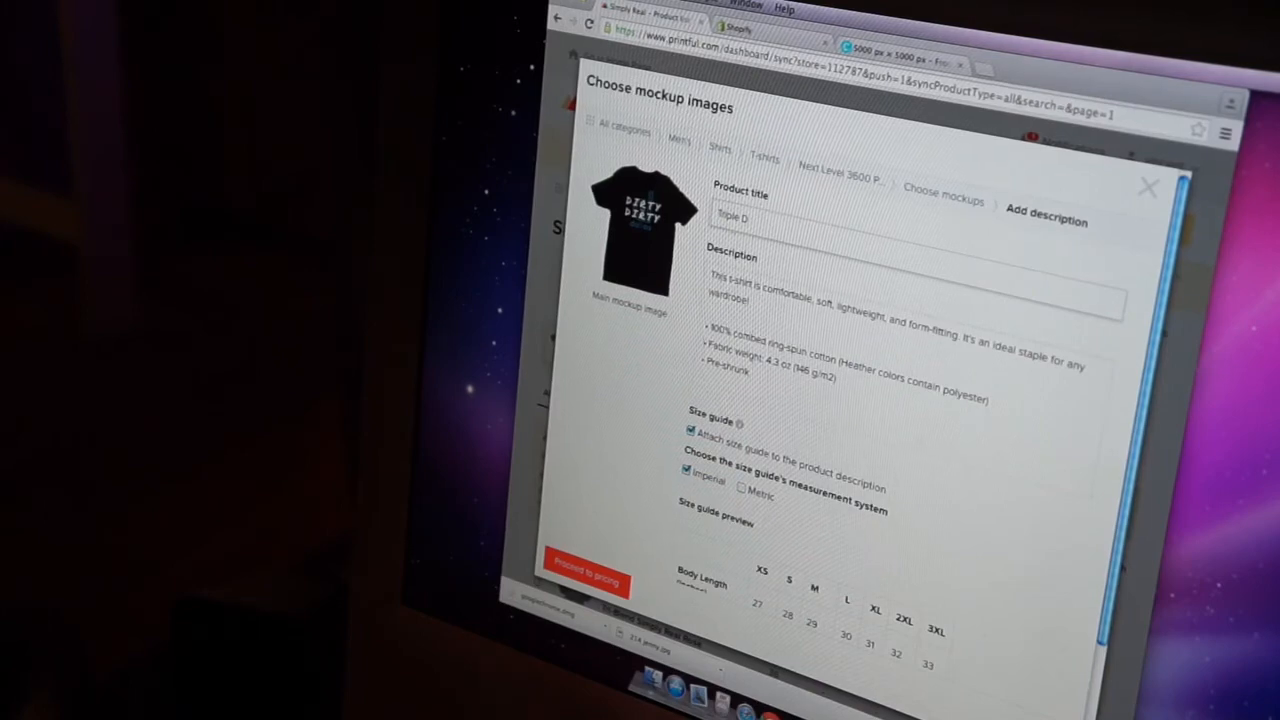
type("dd")
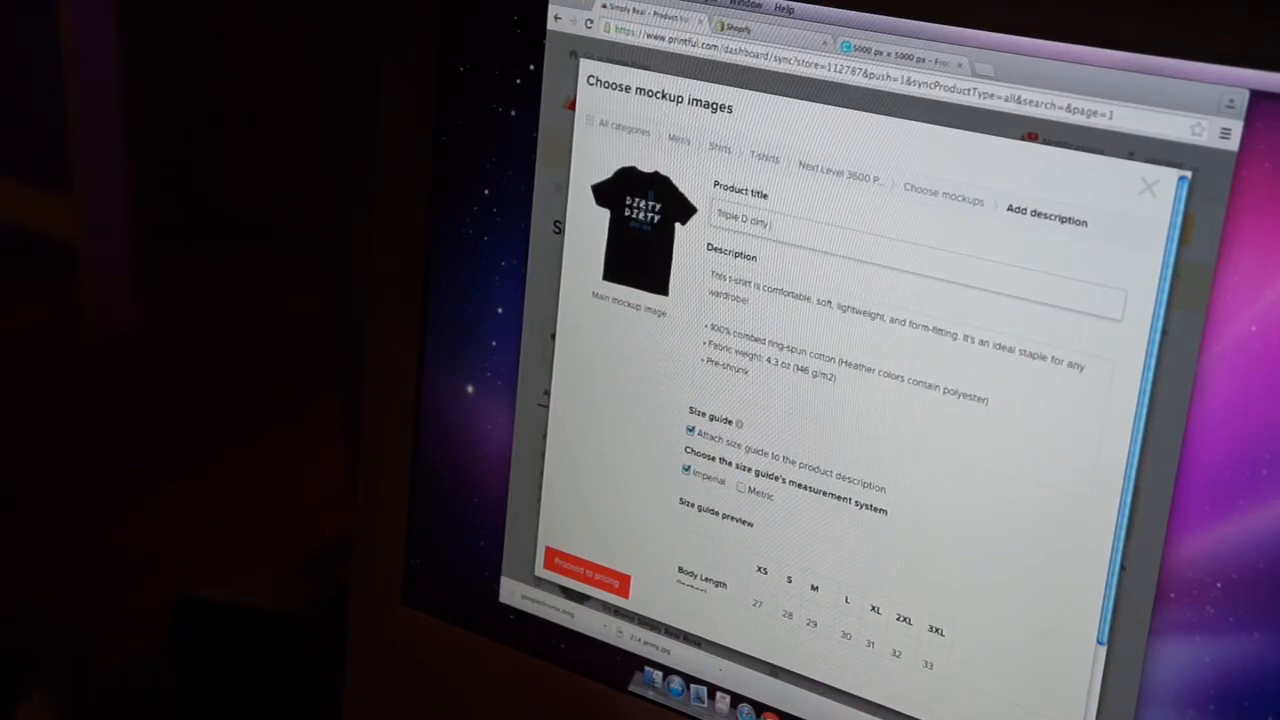
scroll("down", 3)
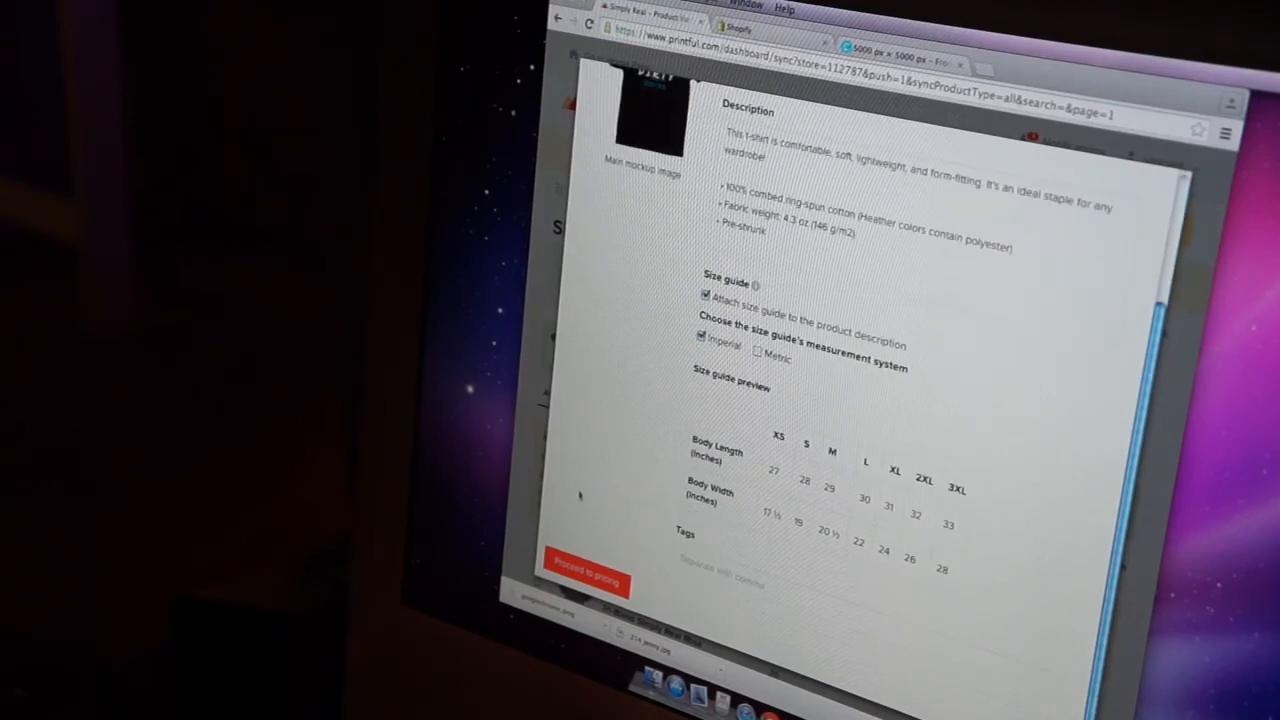
left_click(585, 567)
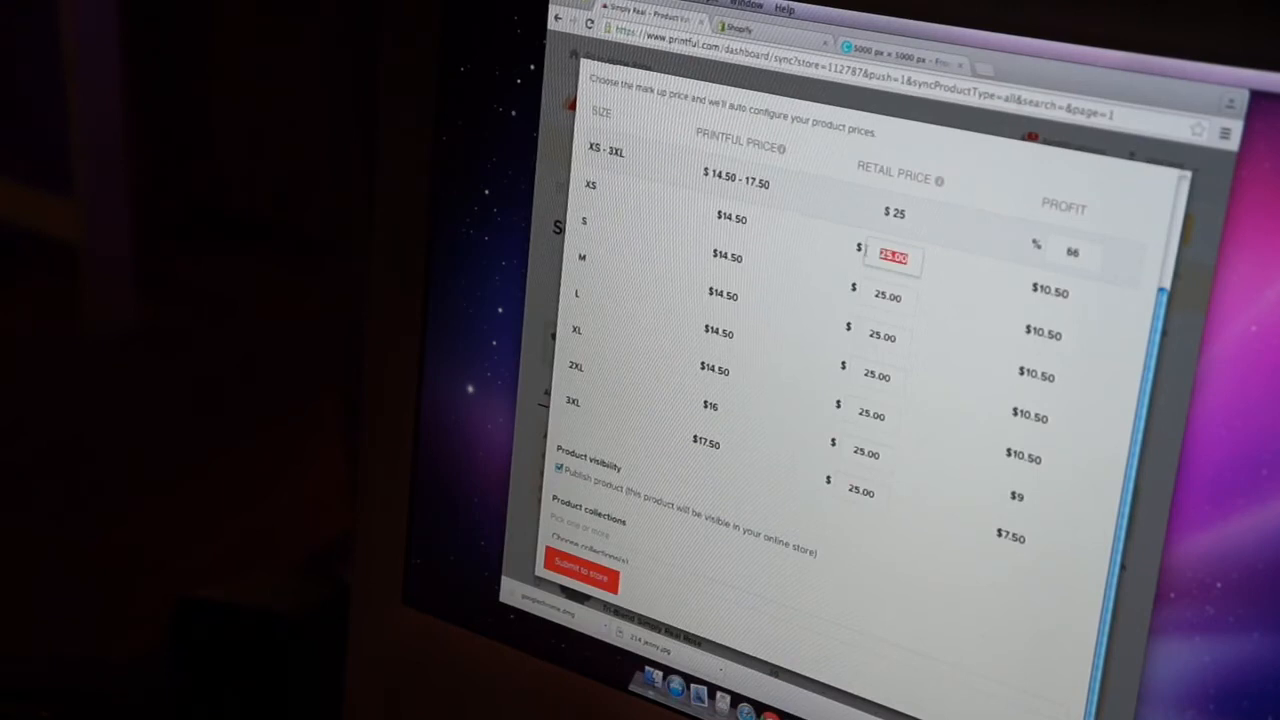
- Set $20 retail price ($22 for 3XL), assign Dallas Collection and Home Page, and submit
type("20")
left_click(862, 491)
type("22")
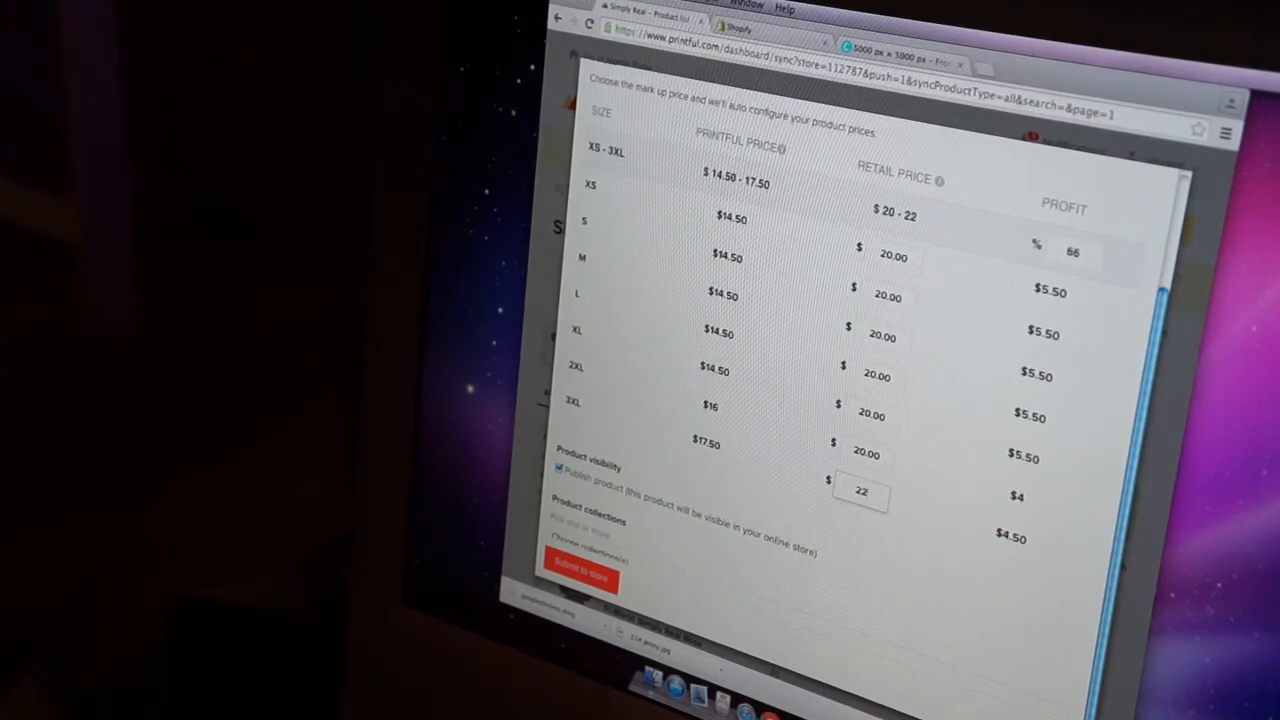
scroll("down", 3)
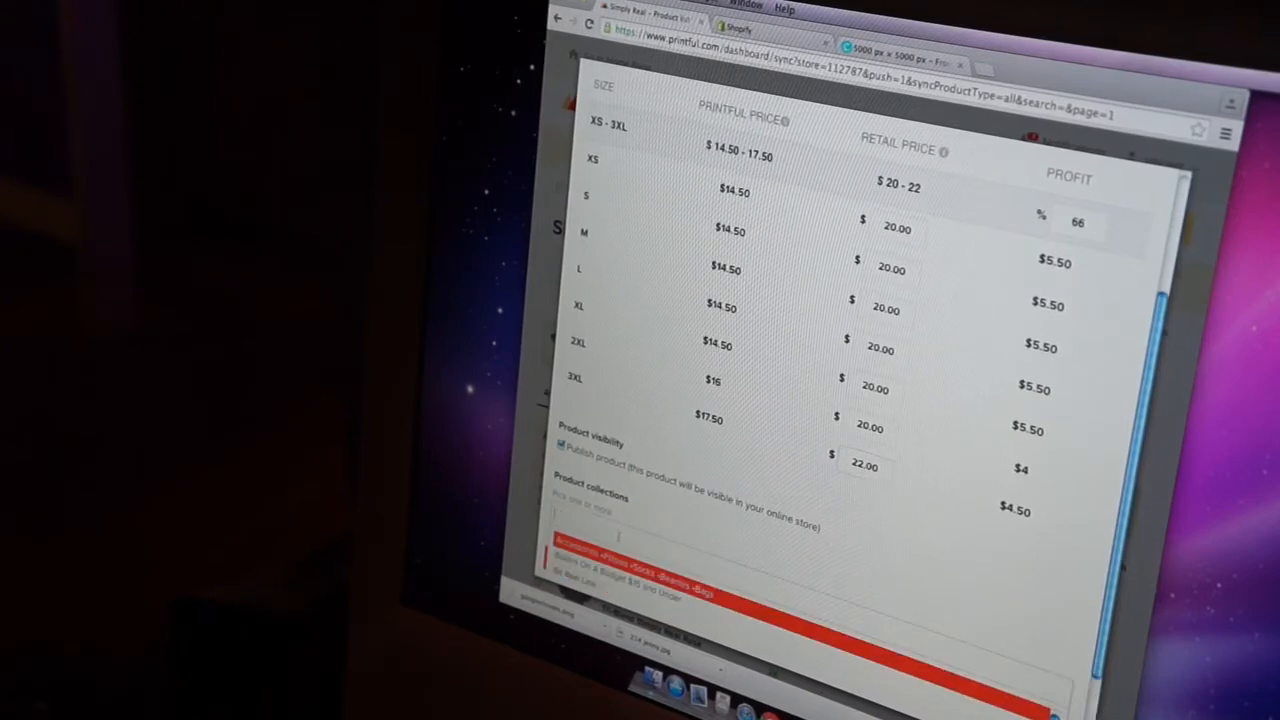
scroll("down", 3)
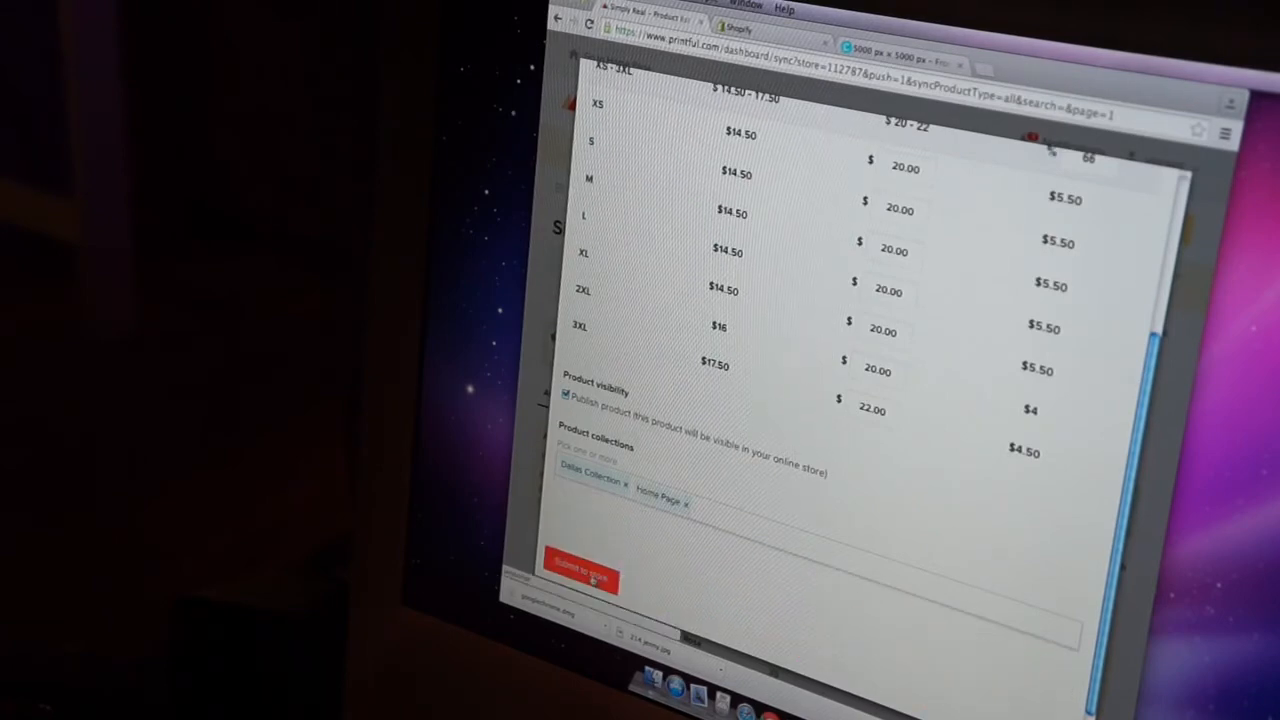
left_click(580, 562)
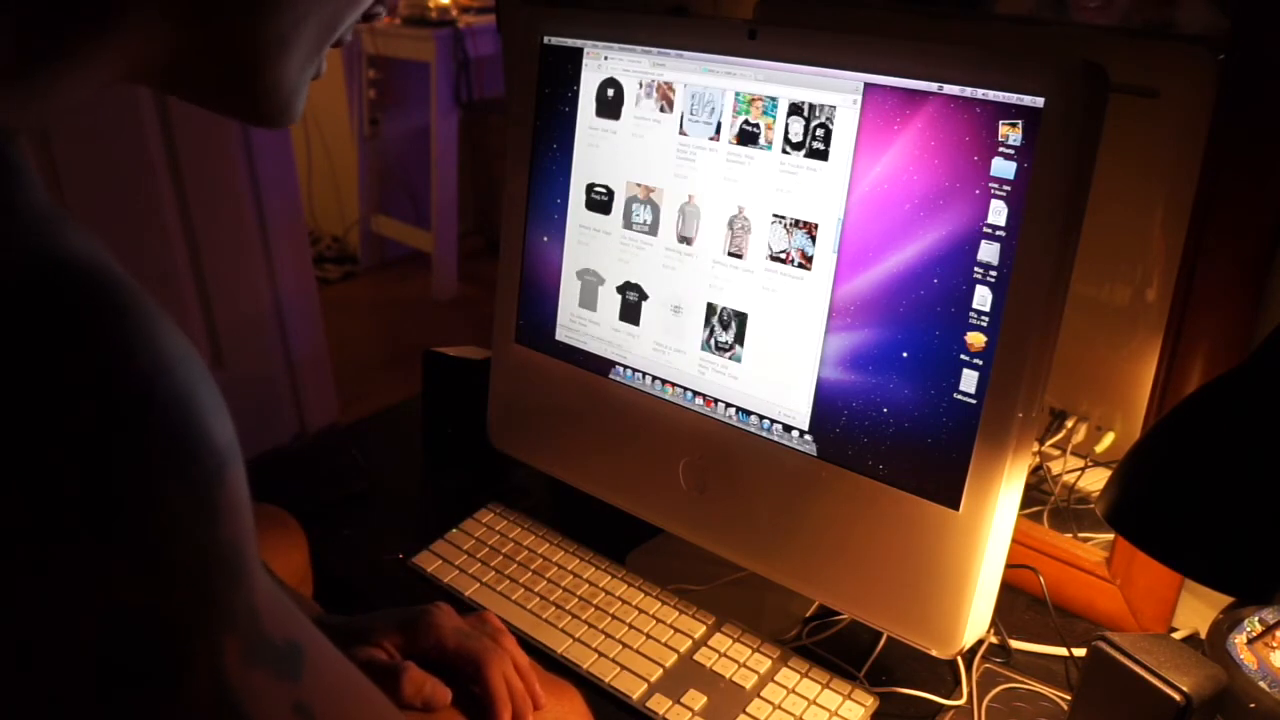
- Scroll down the Shopify storefront to see more shirt listings and lifestyle photos
scroll("down", 3)
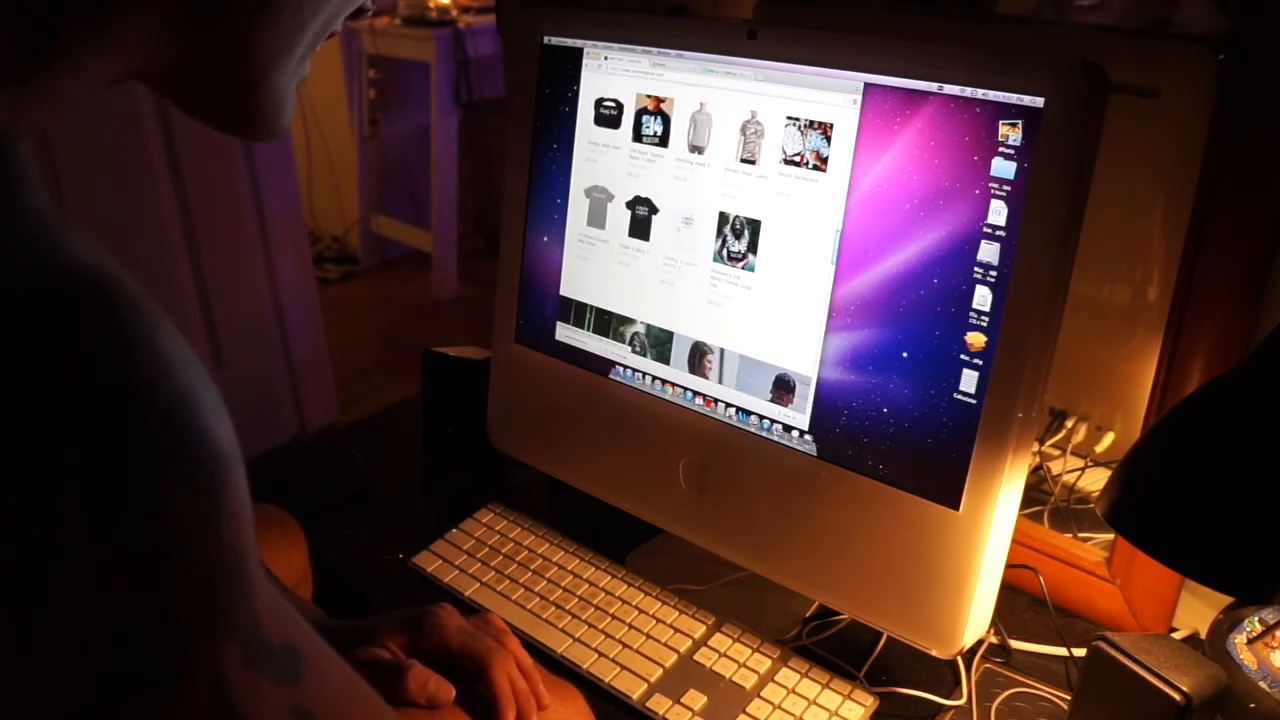